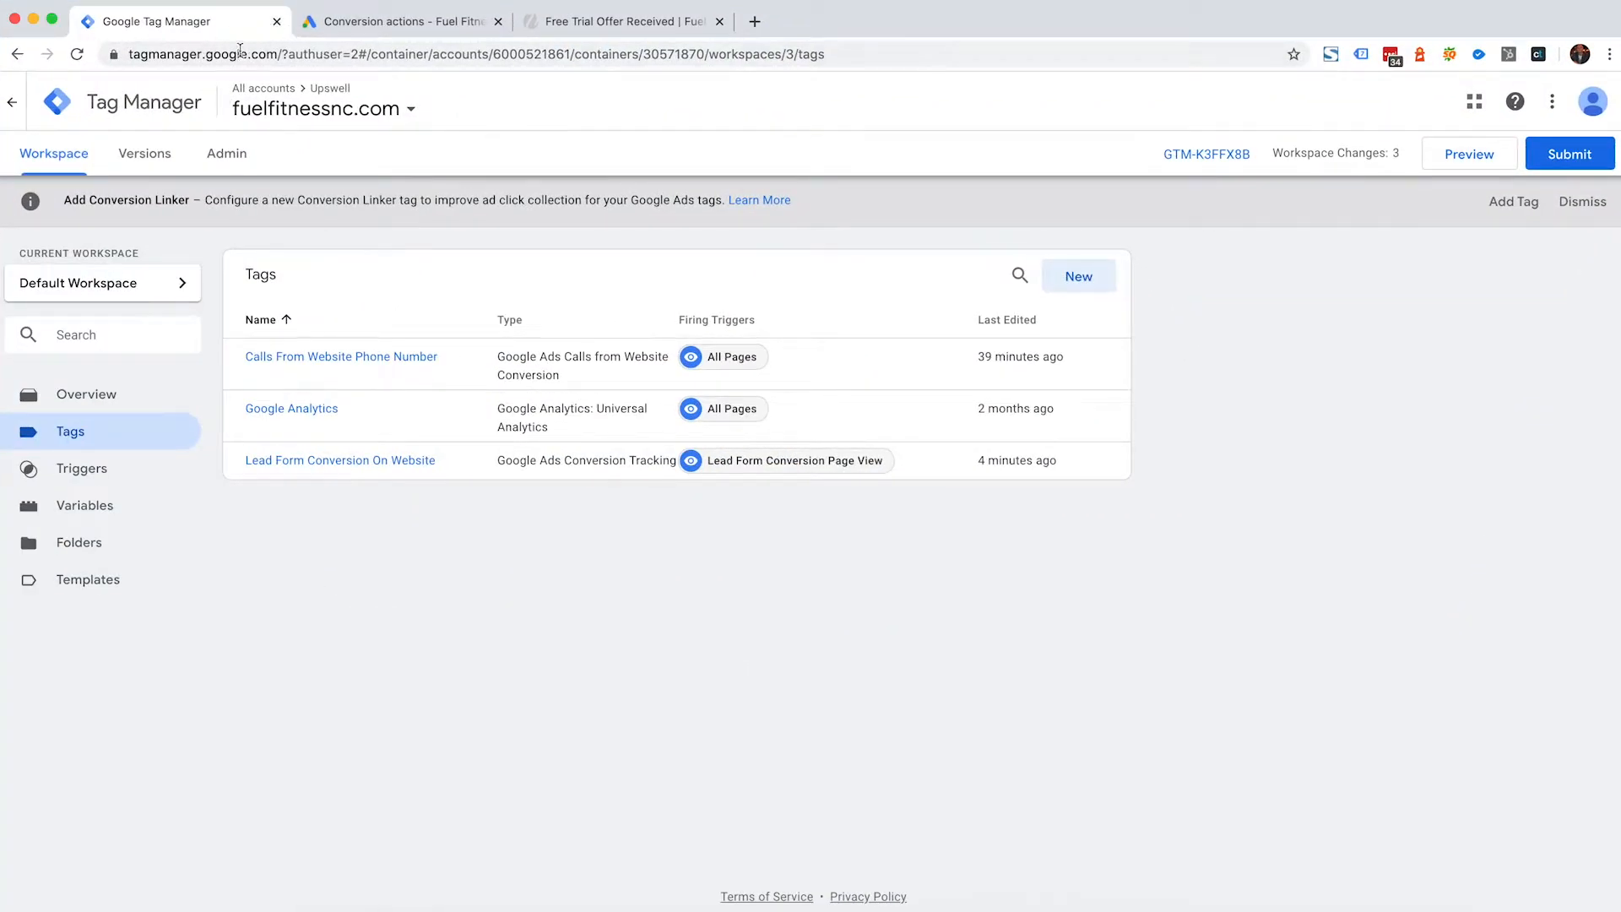
mouse_move(398, 294)
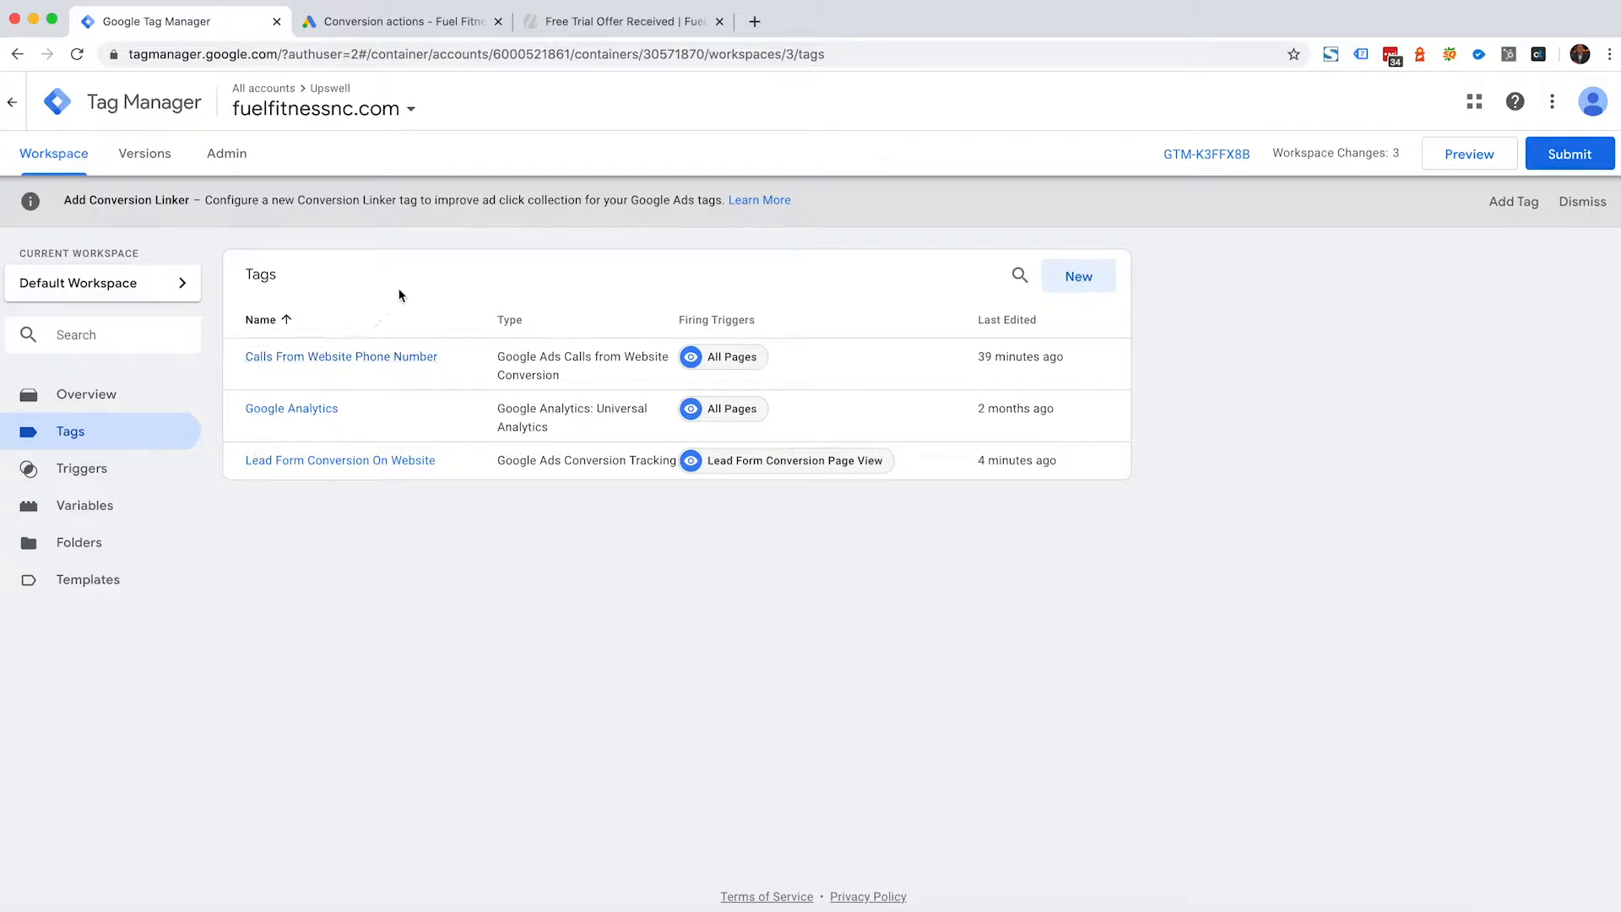
mouse_move(239, 611)
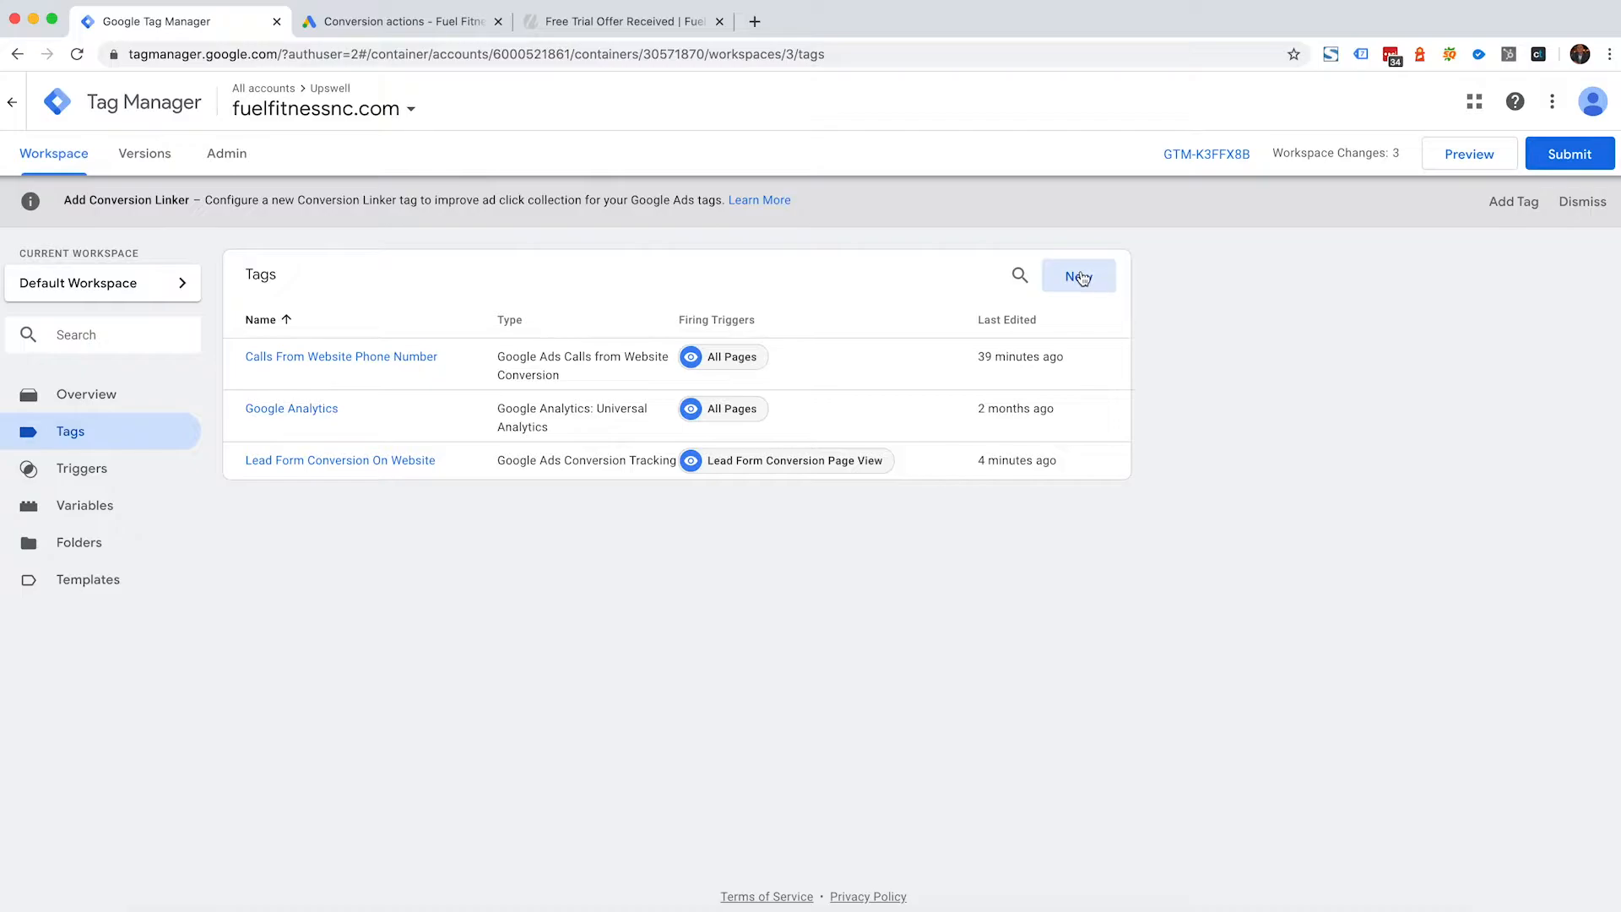
Step: Create a new tag and rename it from Untitled Tag to 'Conversion Linker'
click(1079, 275)
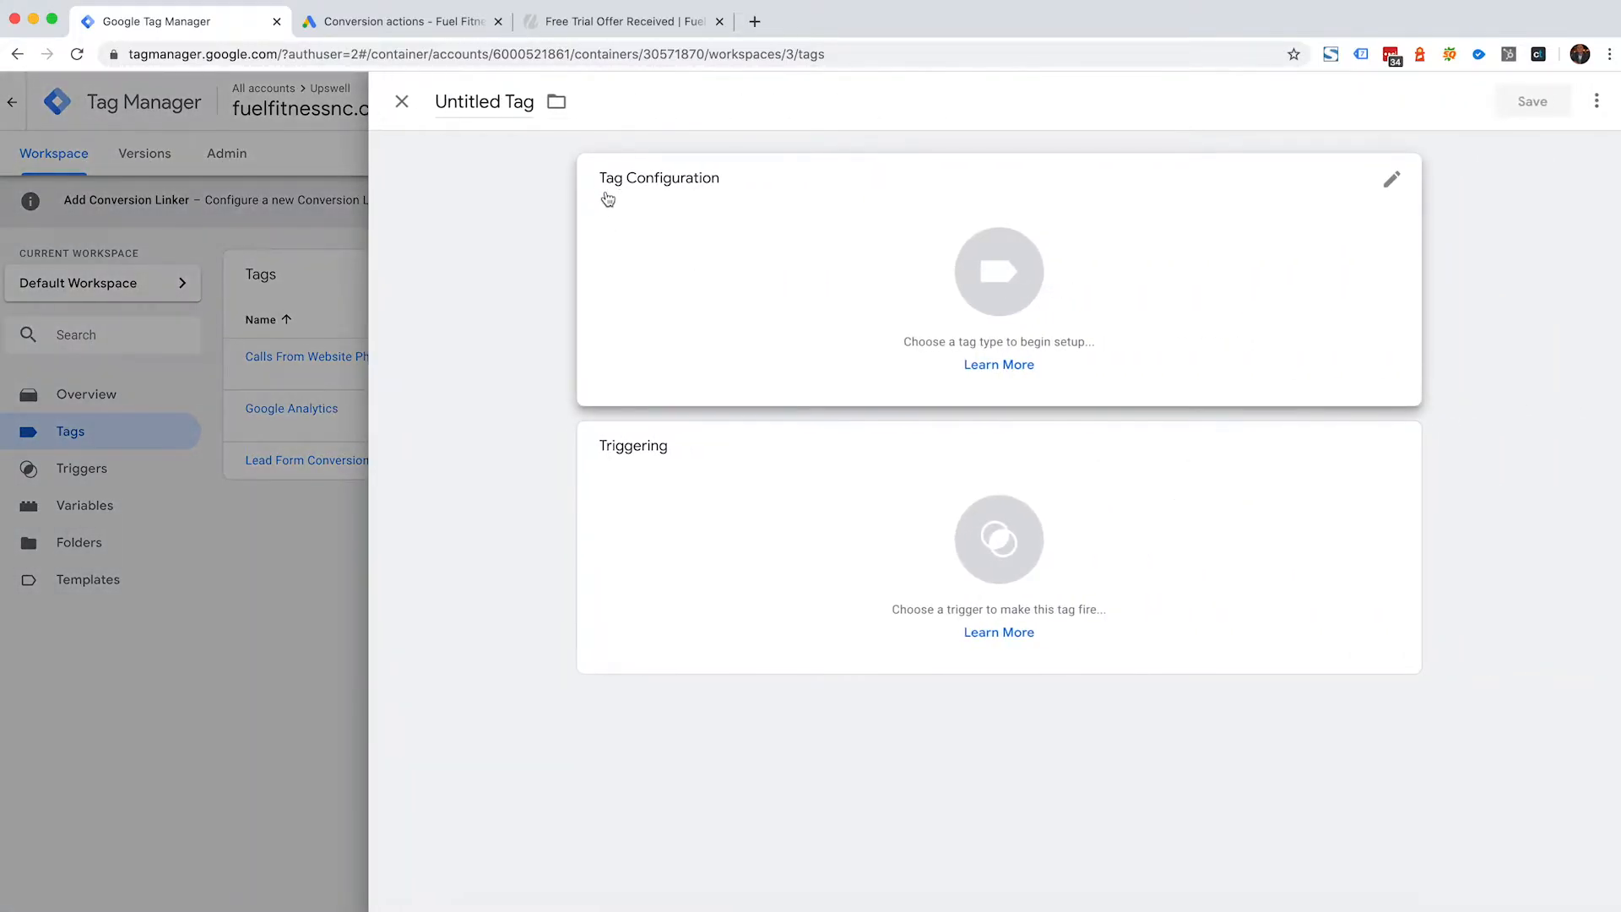
double_click(483, 101)
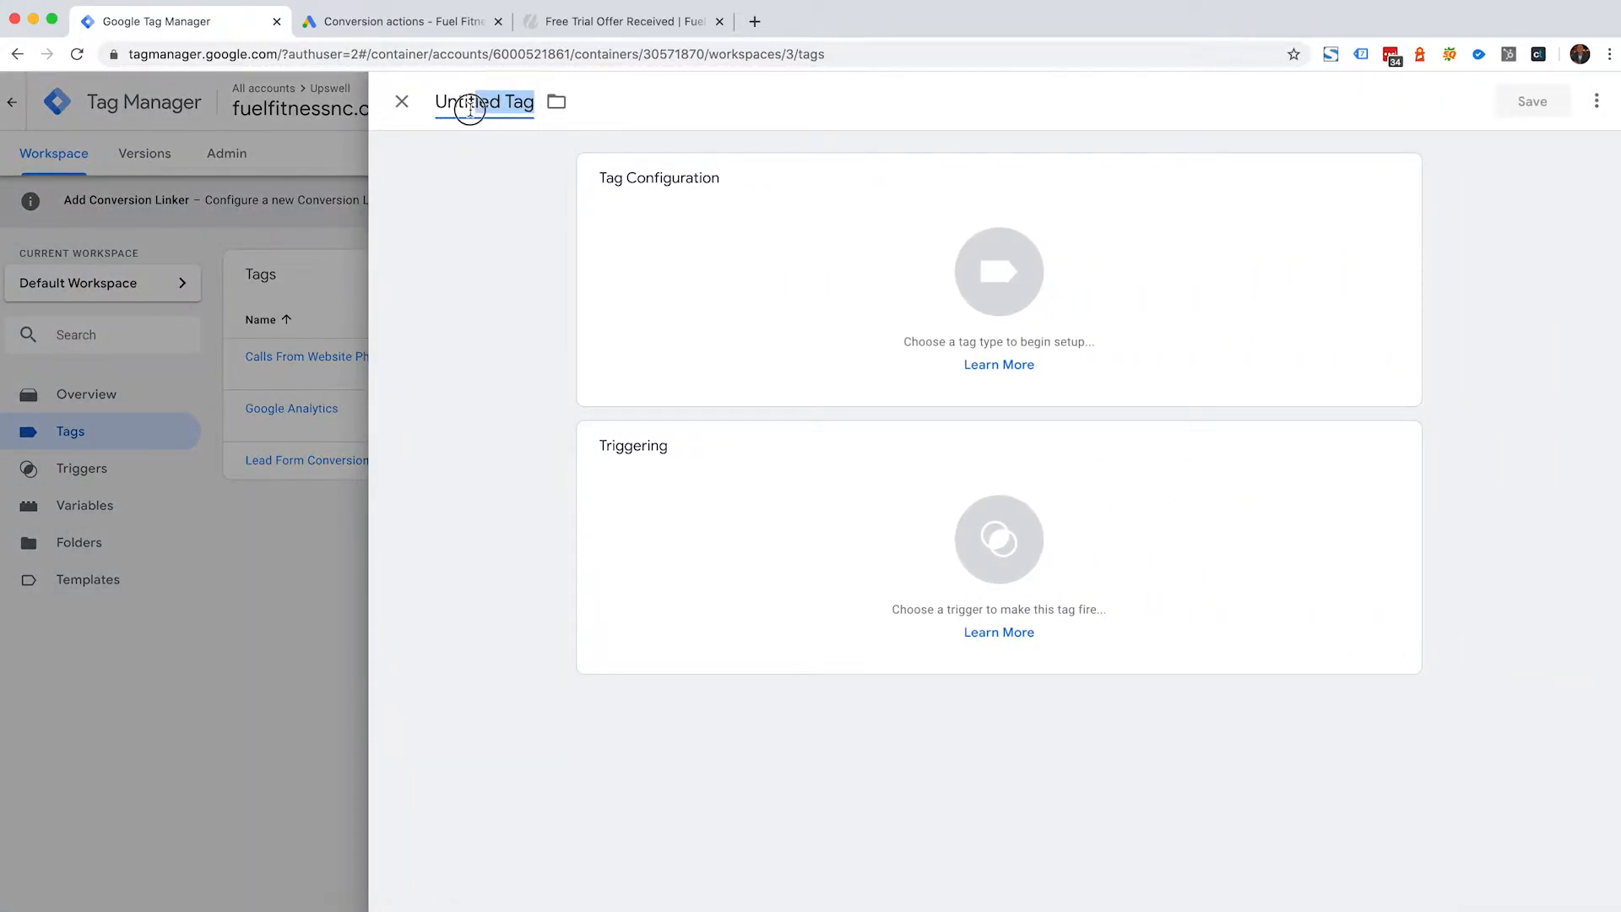
text(C)
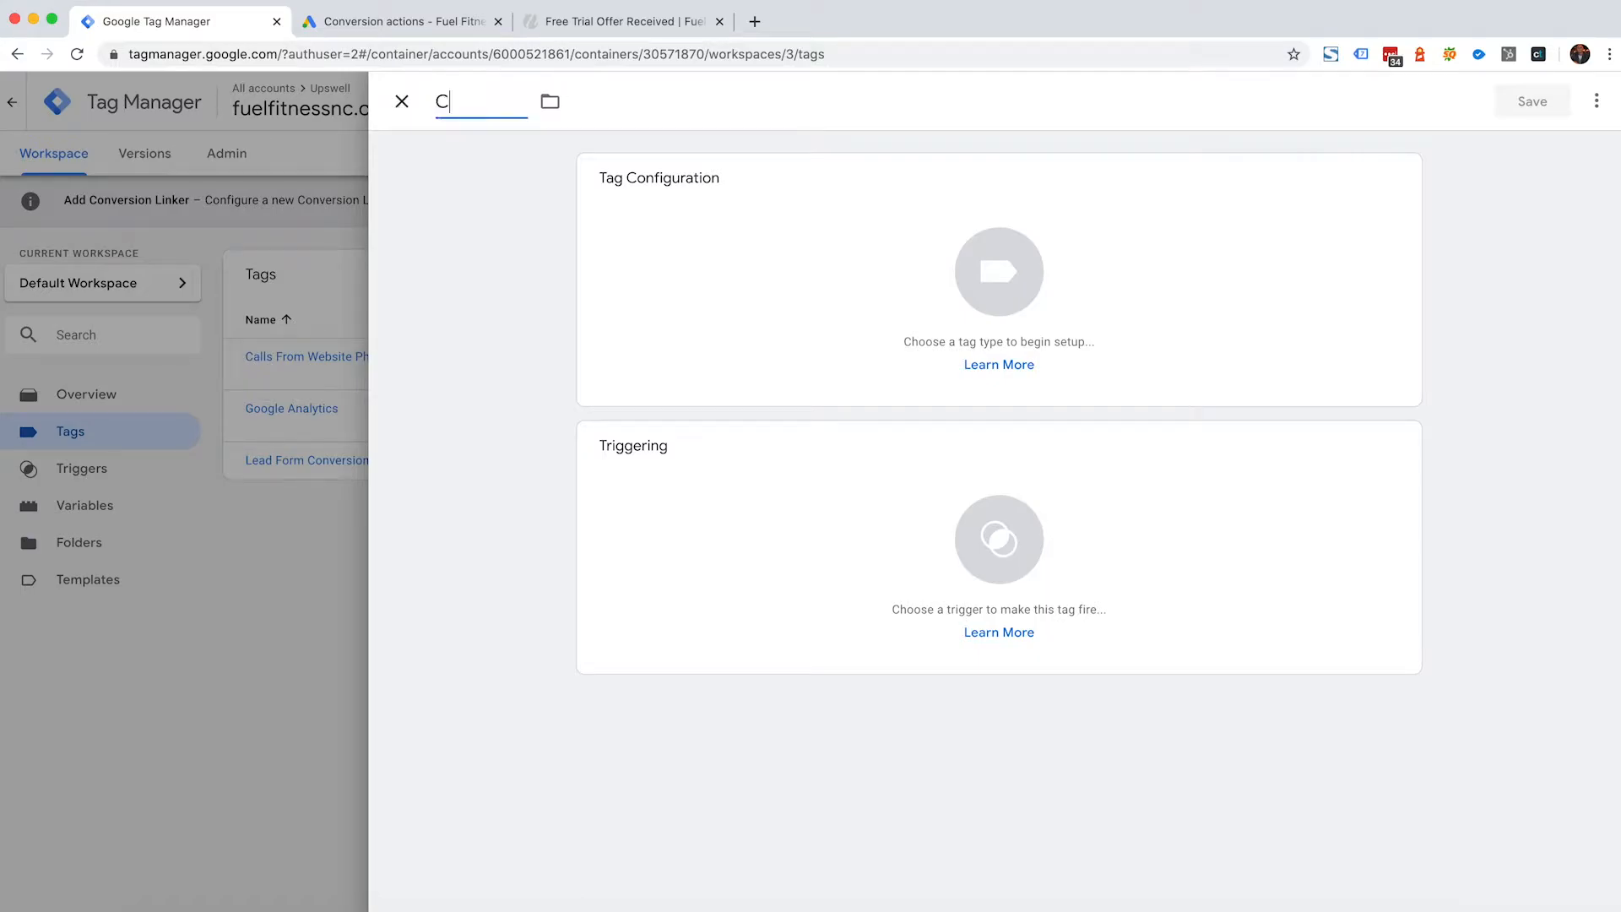
text(onversion Linker)
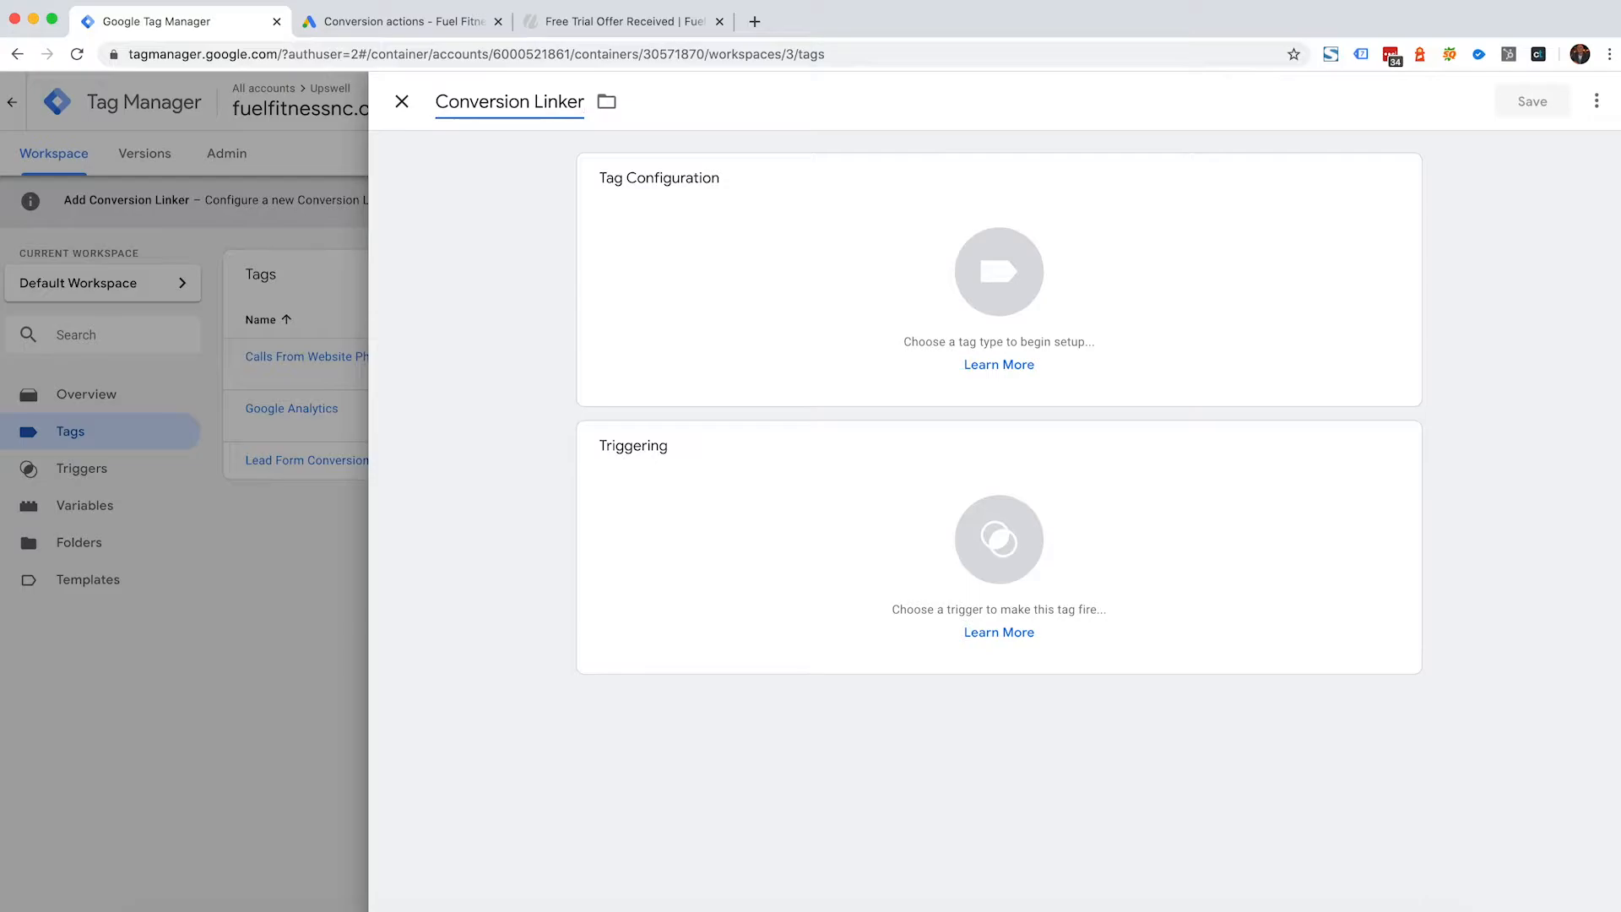
mouse_move(960, 243)
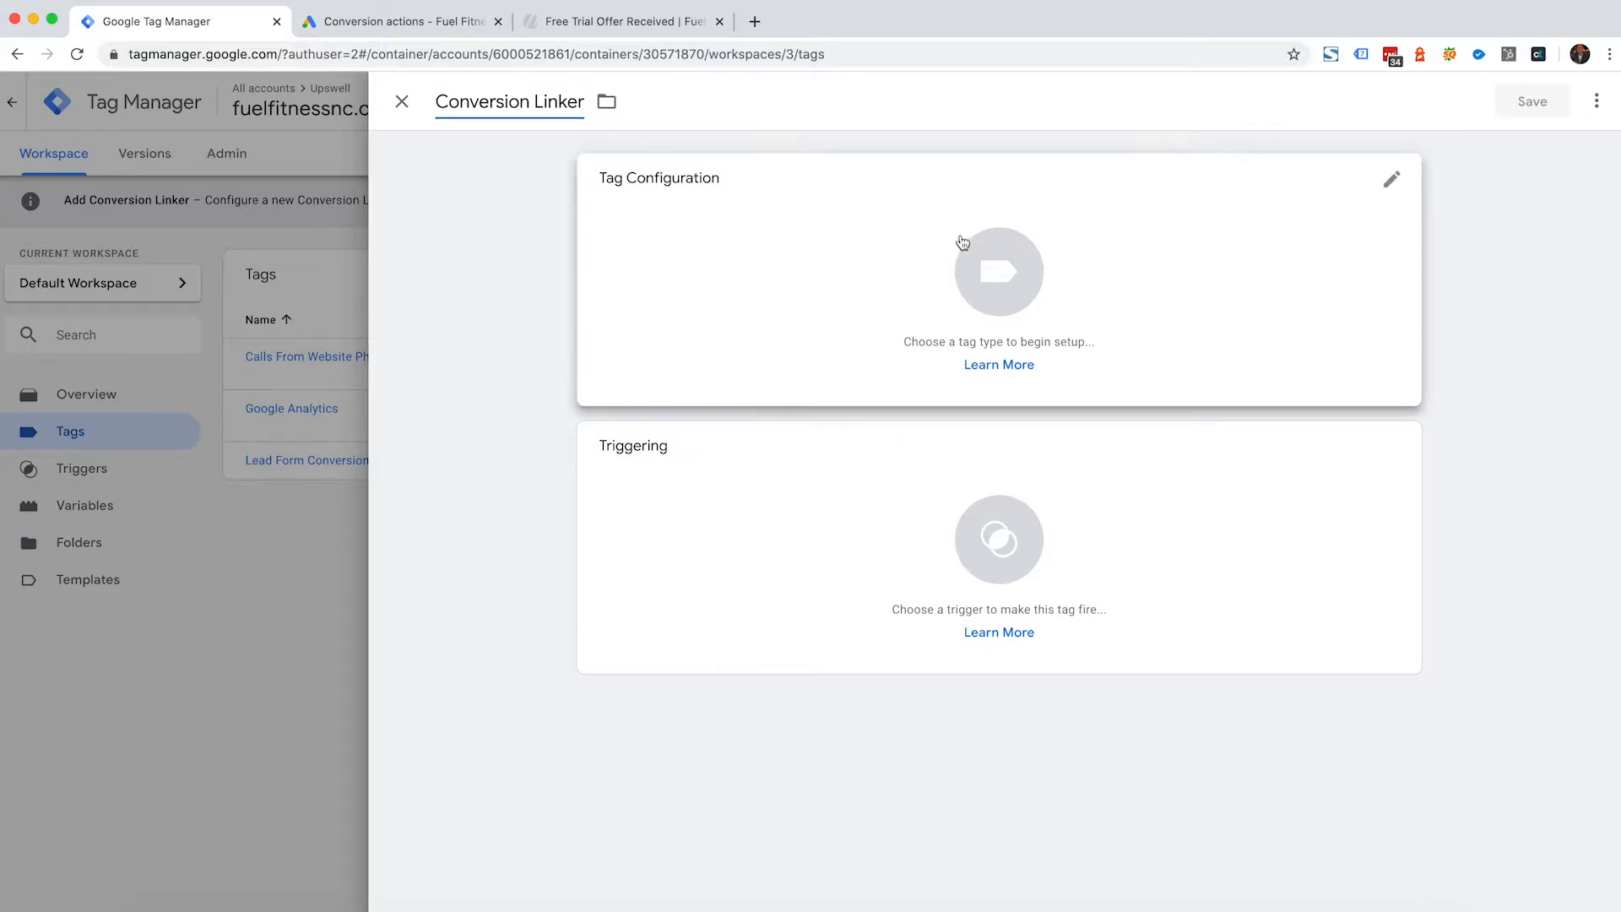
Step: Set the tag type to Conversion Linker from the Featured tag types
click(1391, 177)
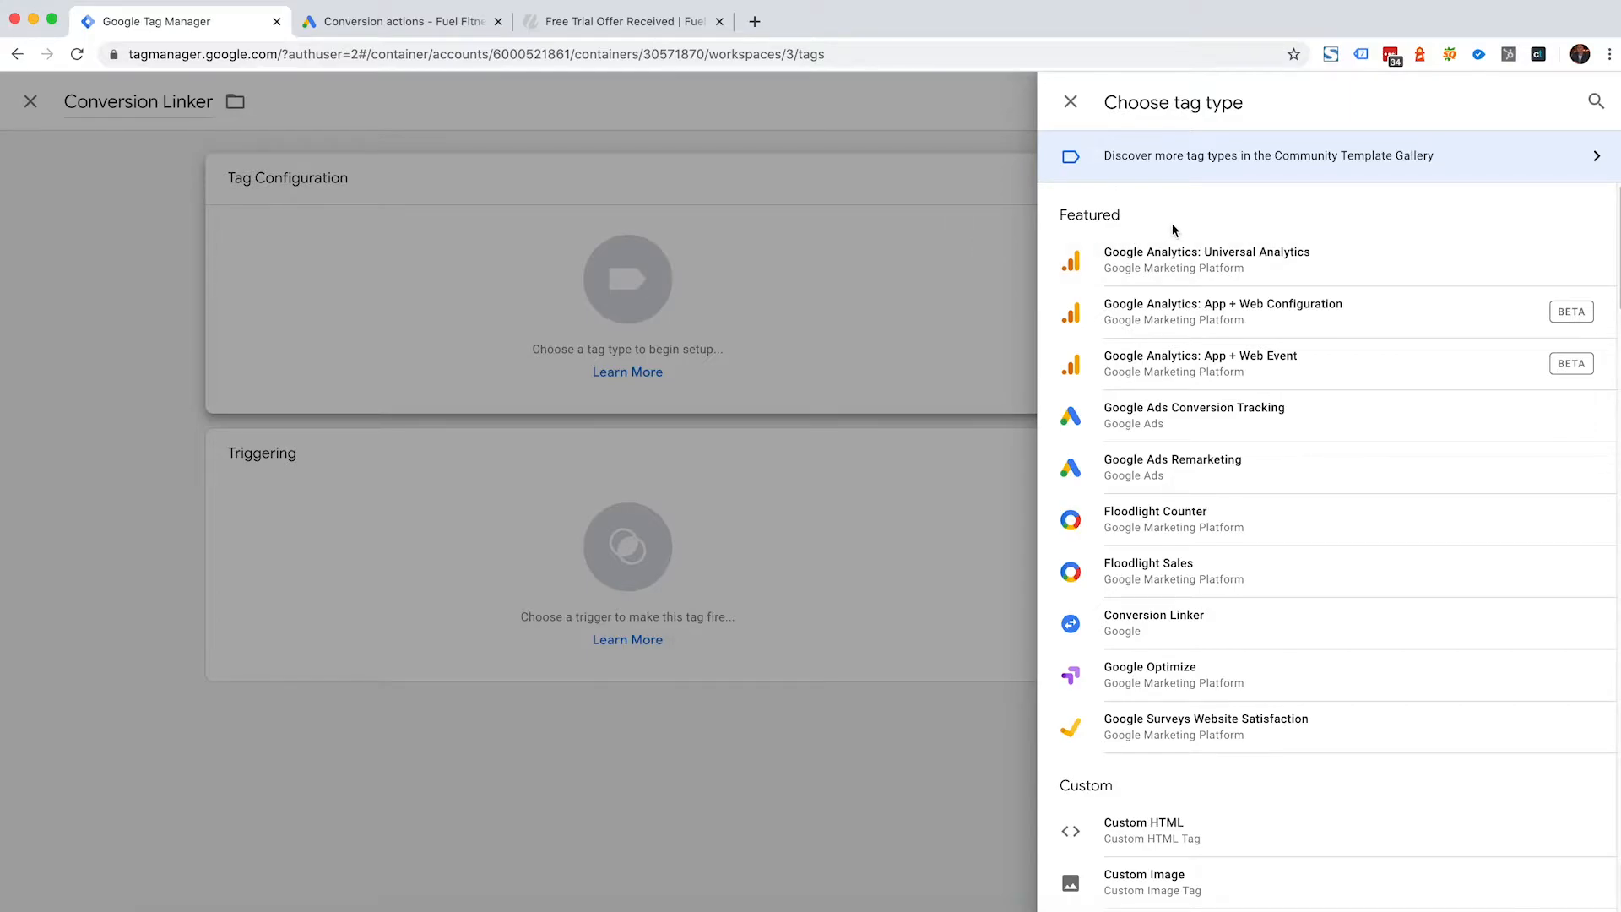
mouse_move(1153, 623)
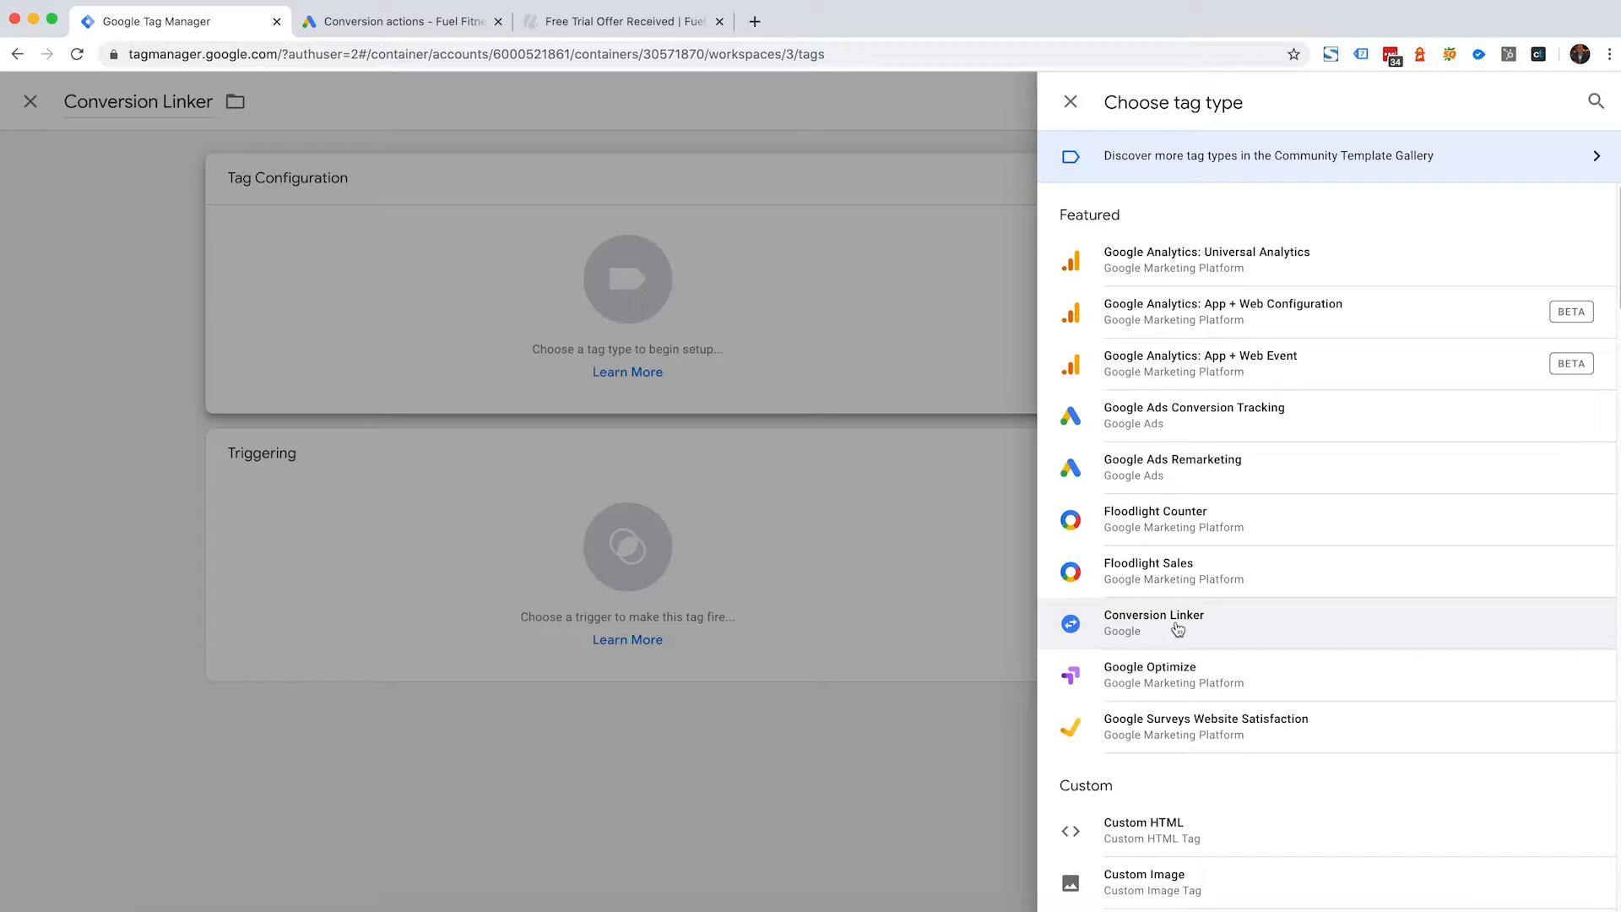
click(1153, 622)
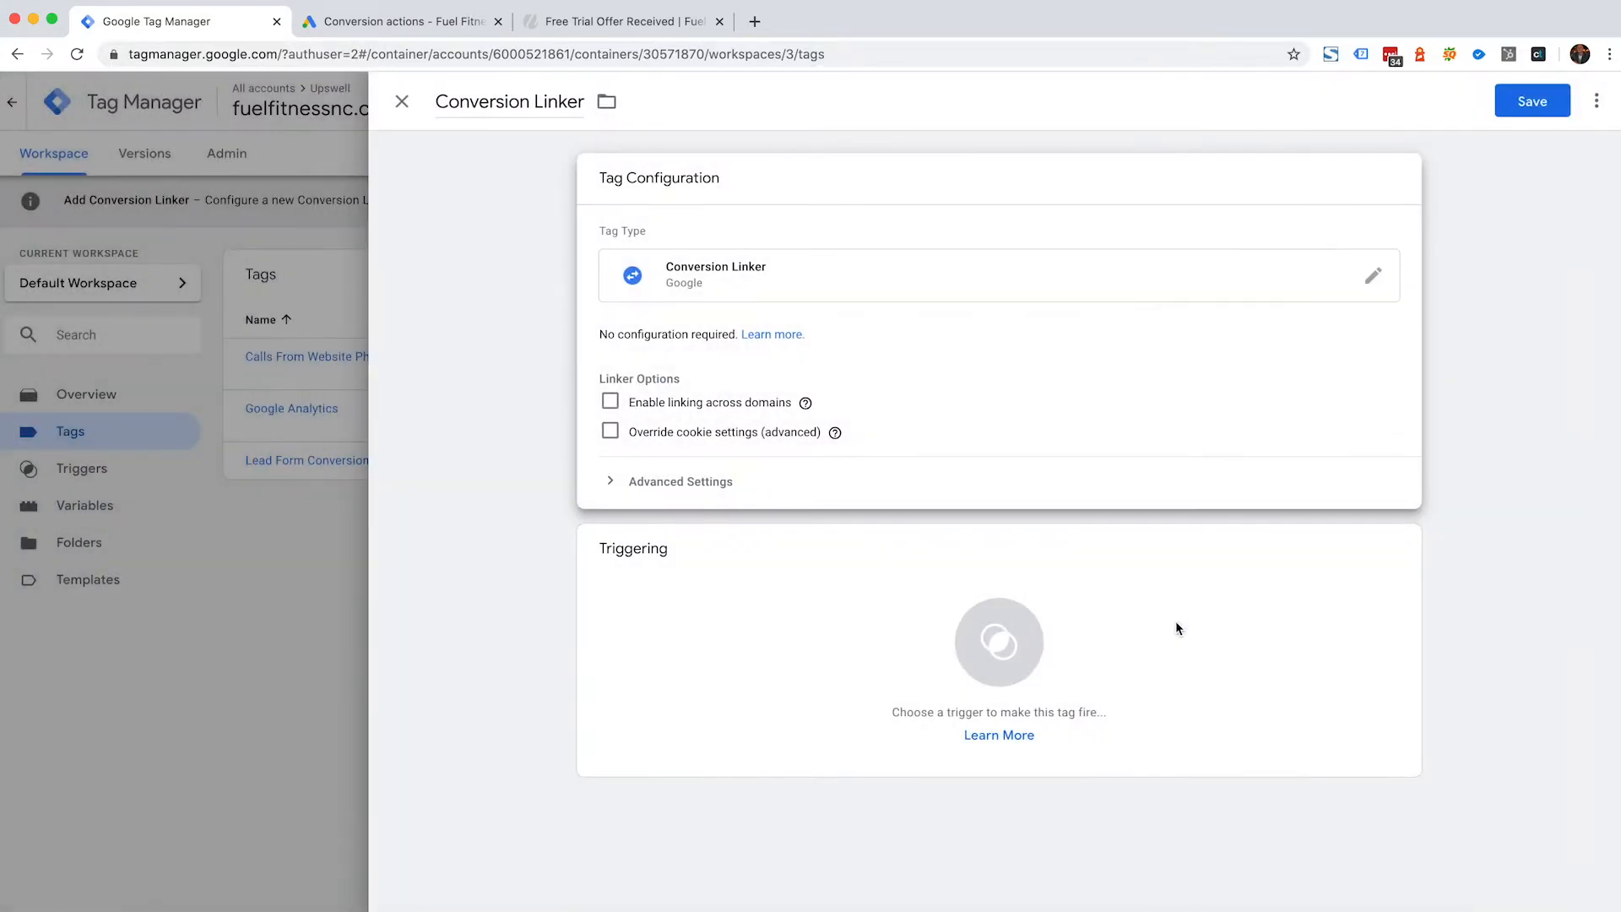
mouse_move(682, 404)
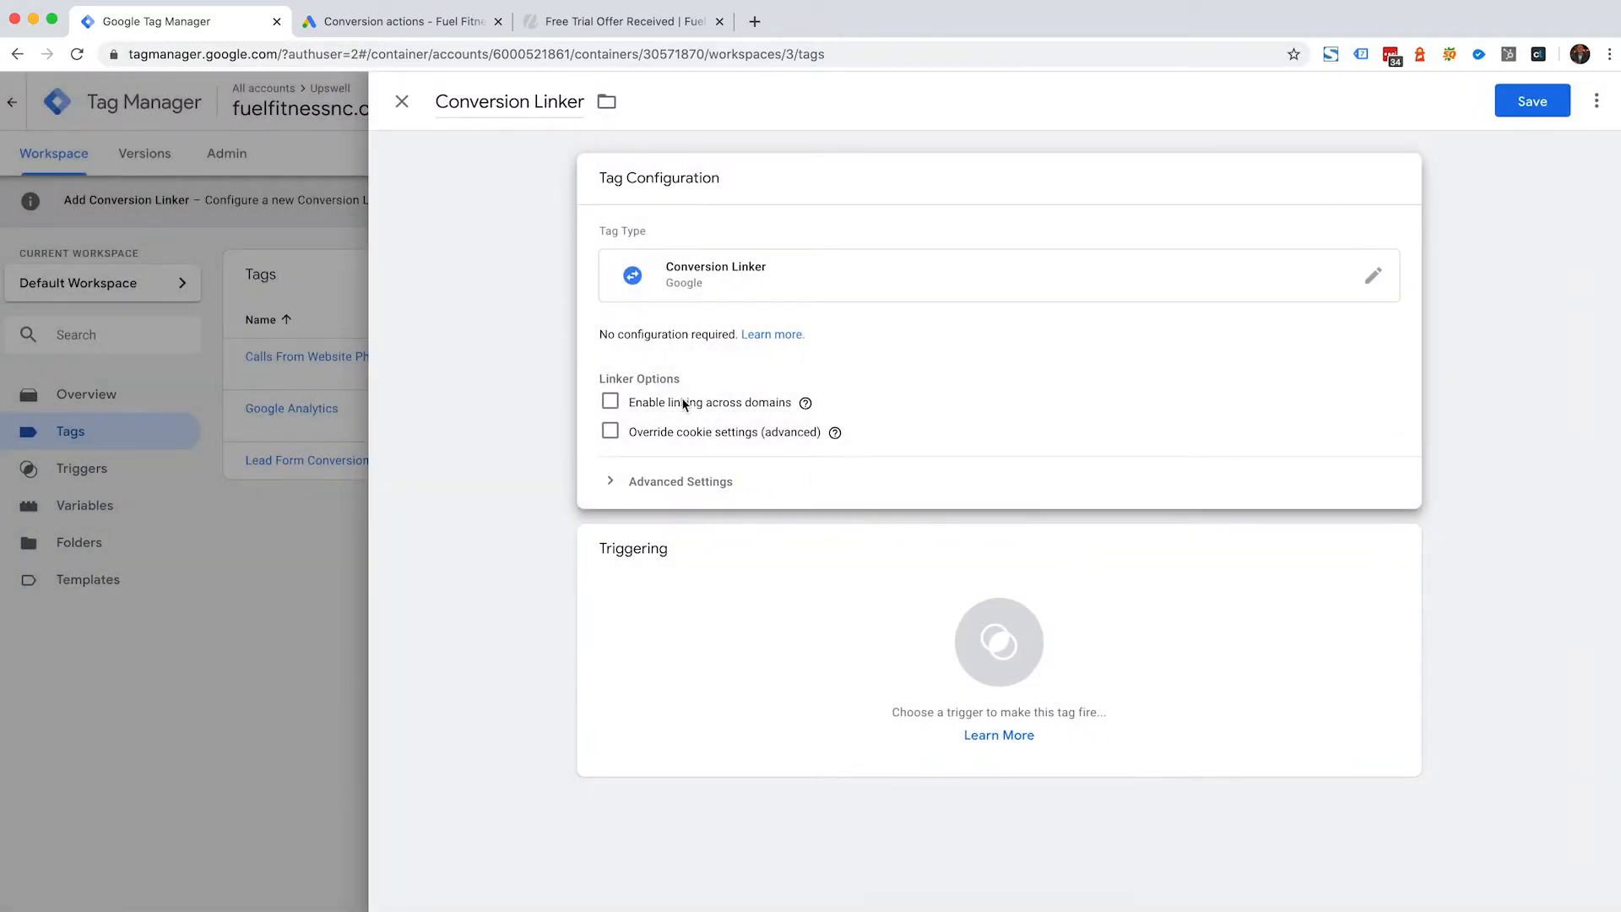
mouse_move(584, 390)
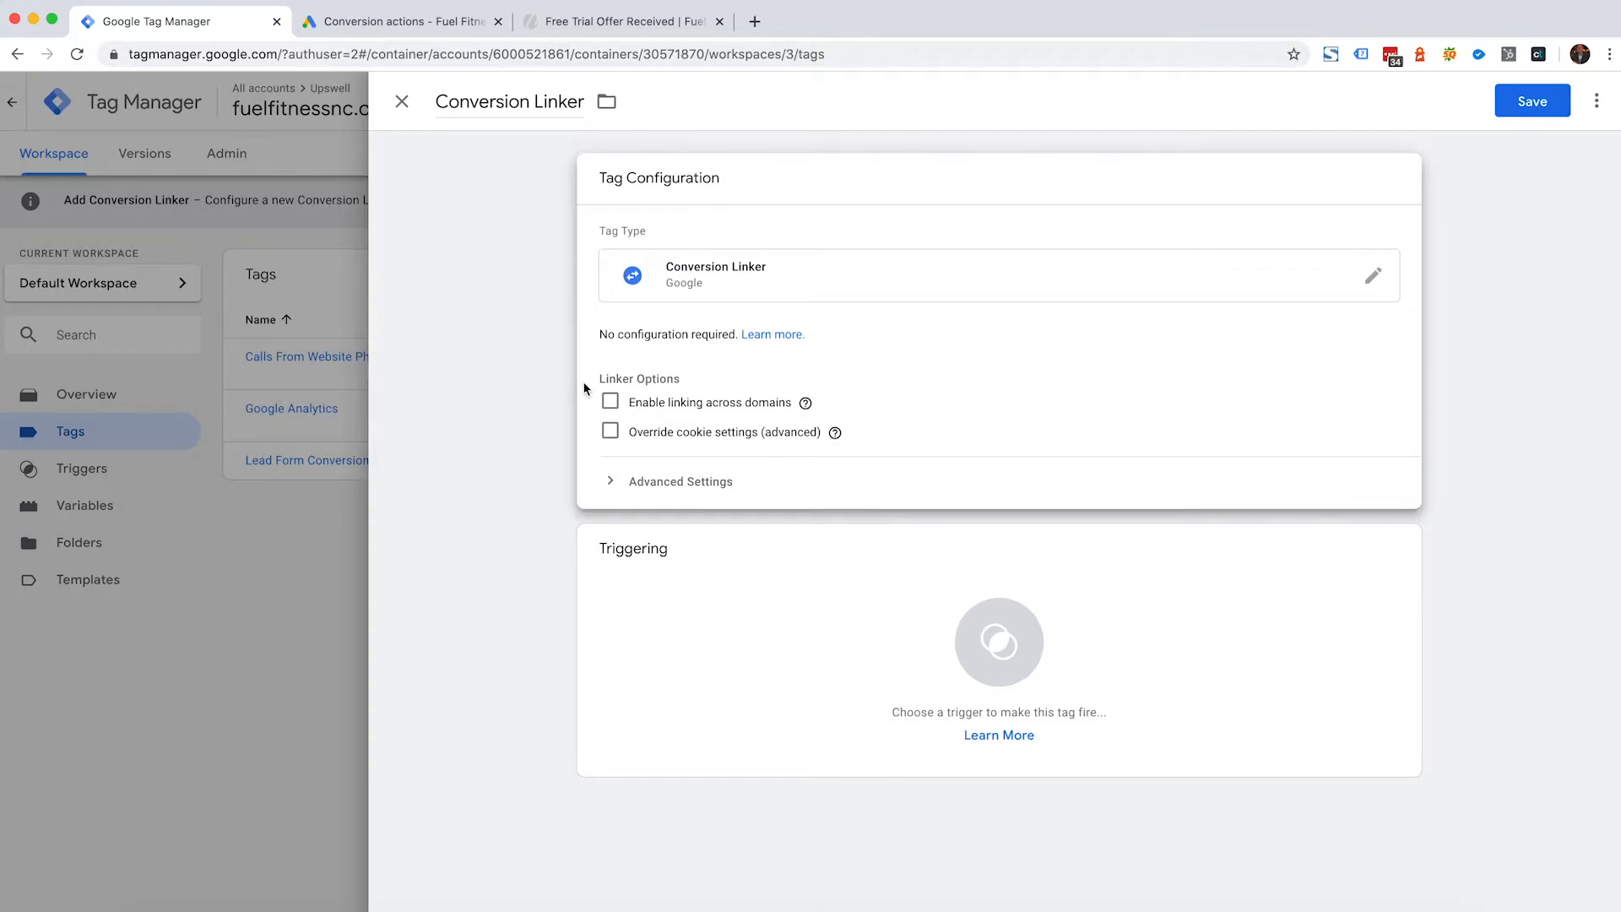
mouse_move(599, 390)
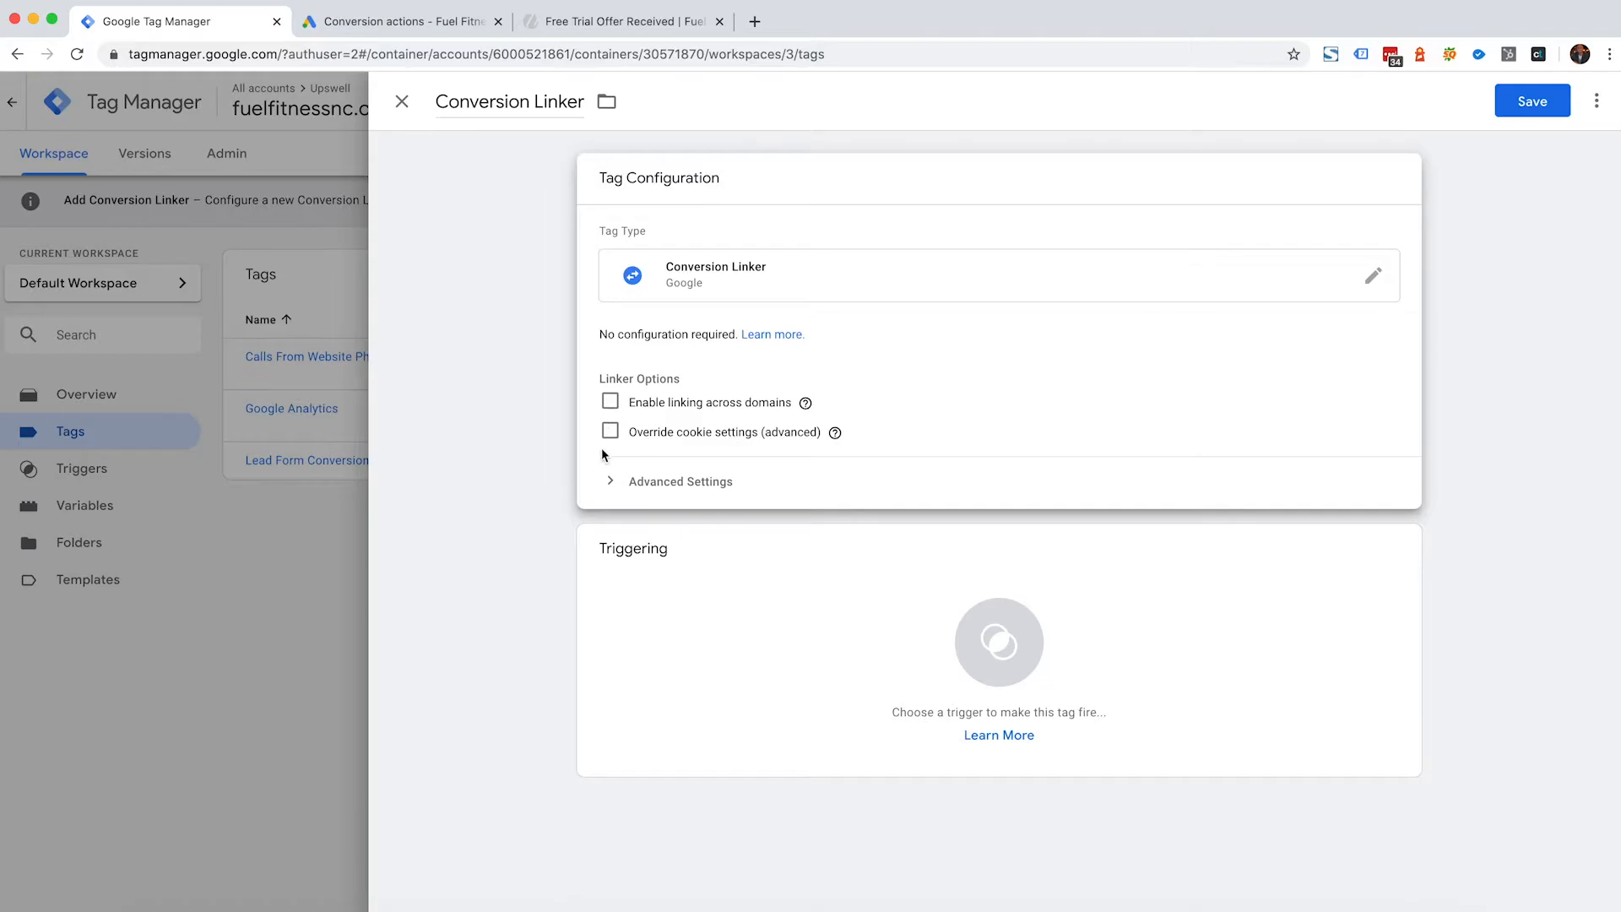
mouse_move(810, 590)
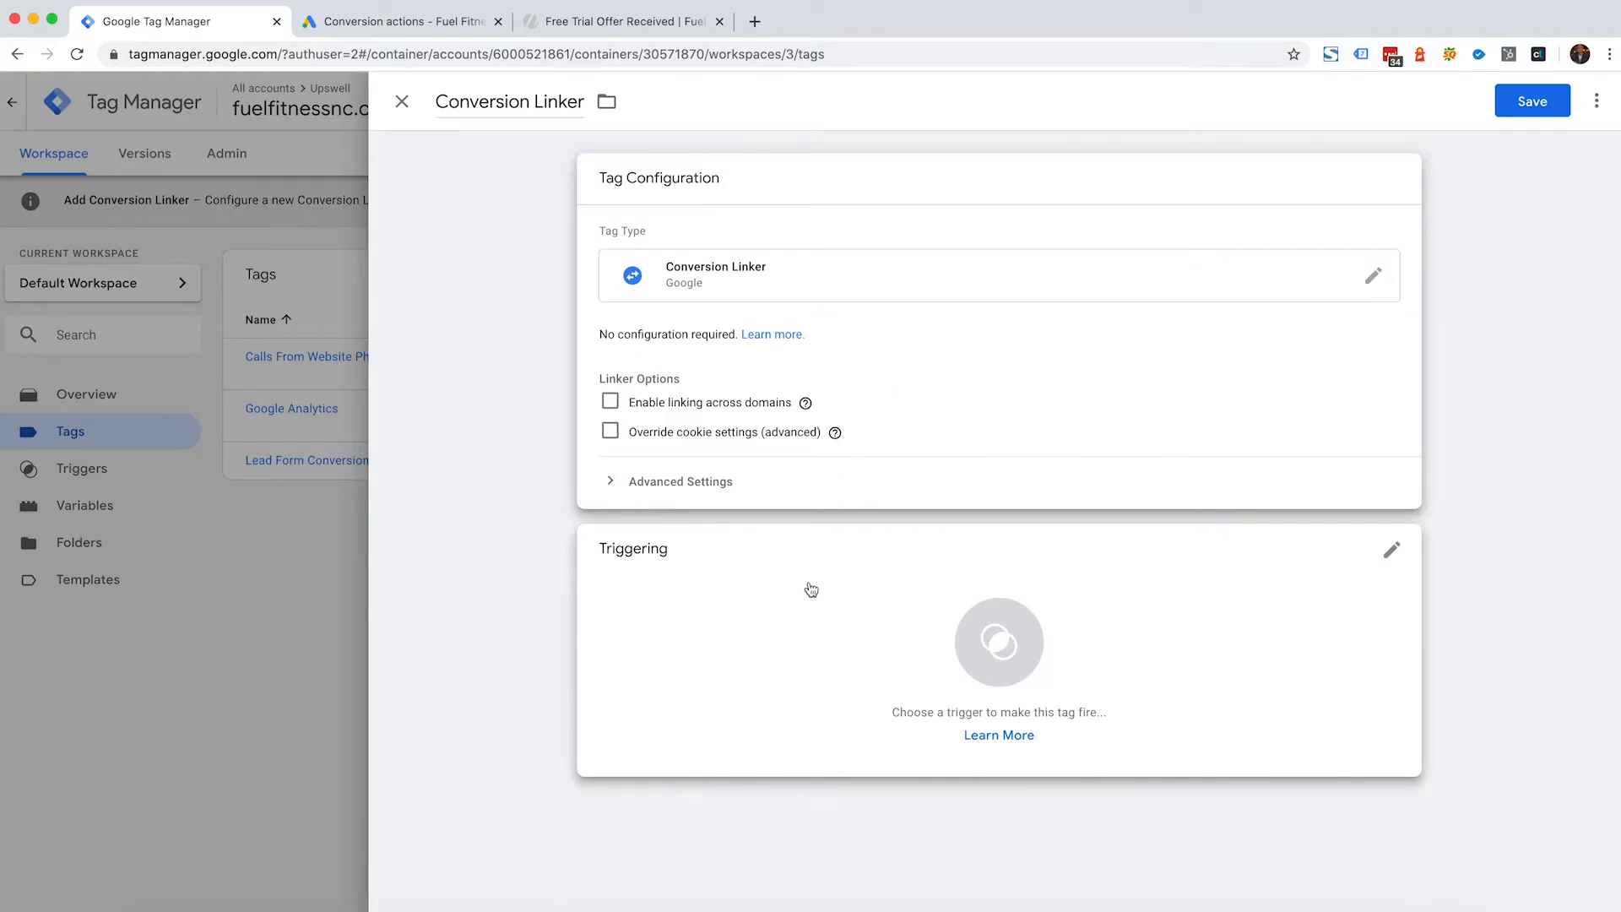
Step: Make the tag fire on the All Pages trigger and save it
click(1391, 548)
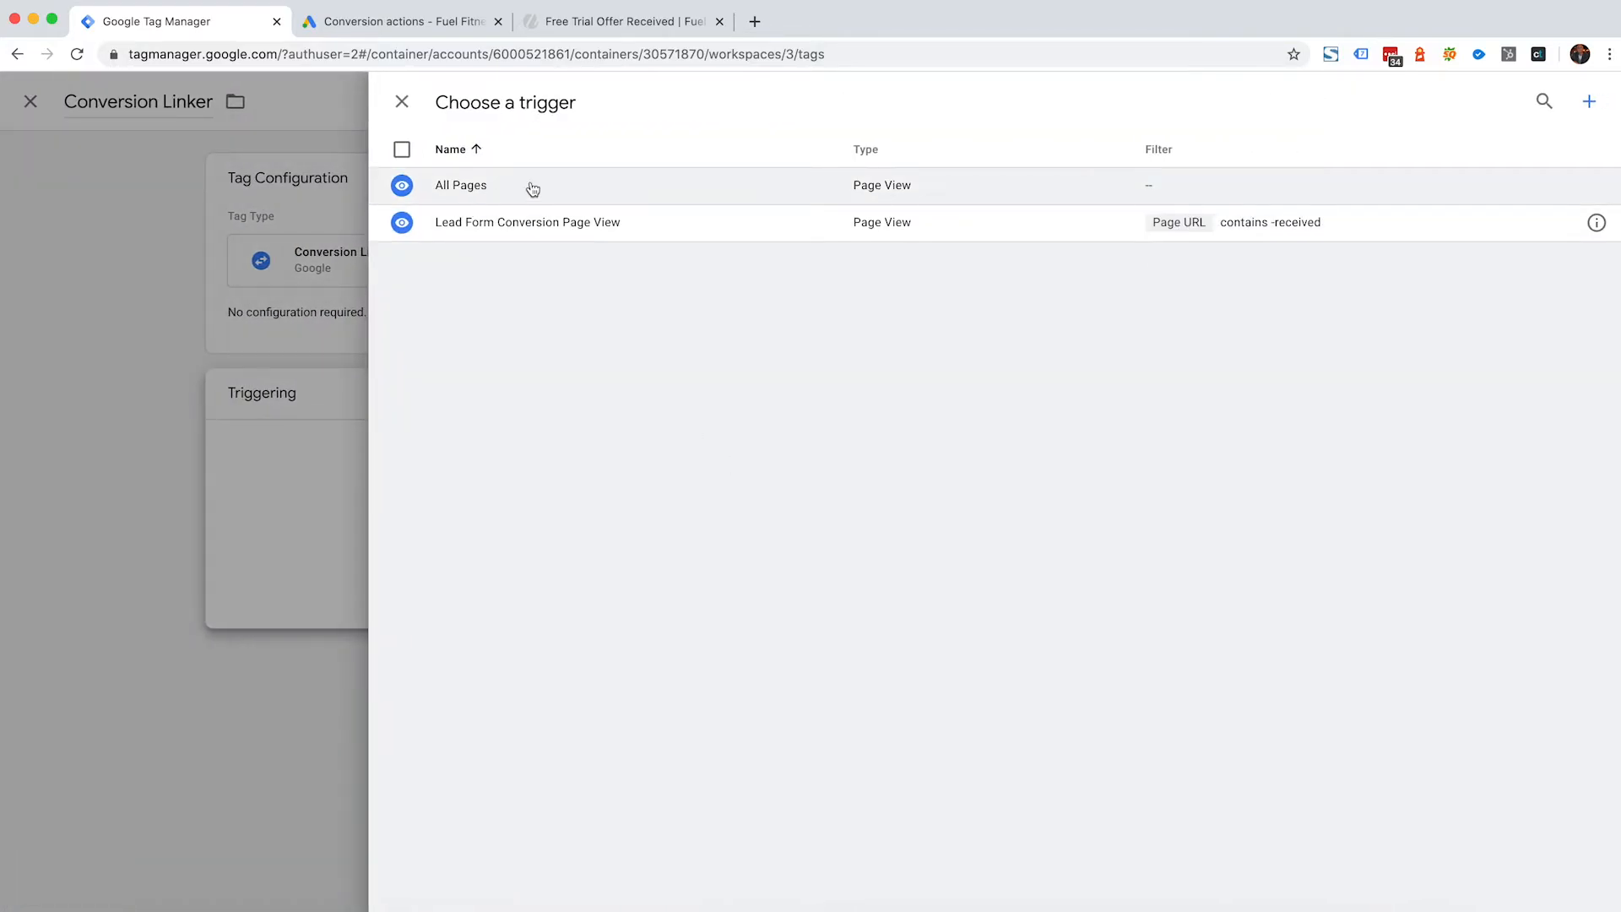
click(460, 186)
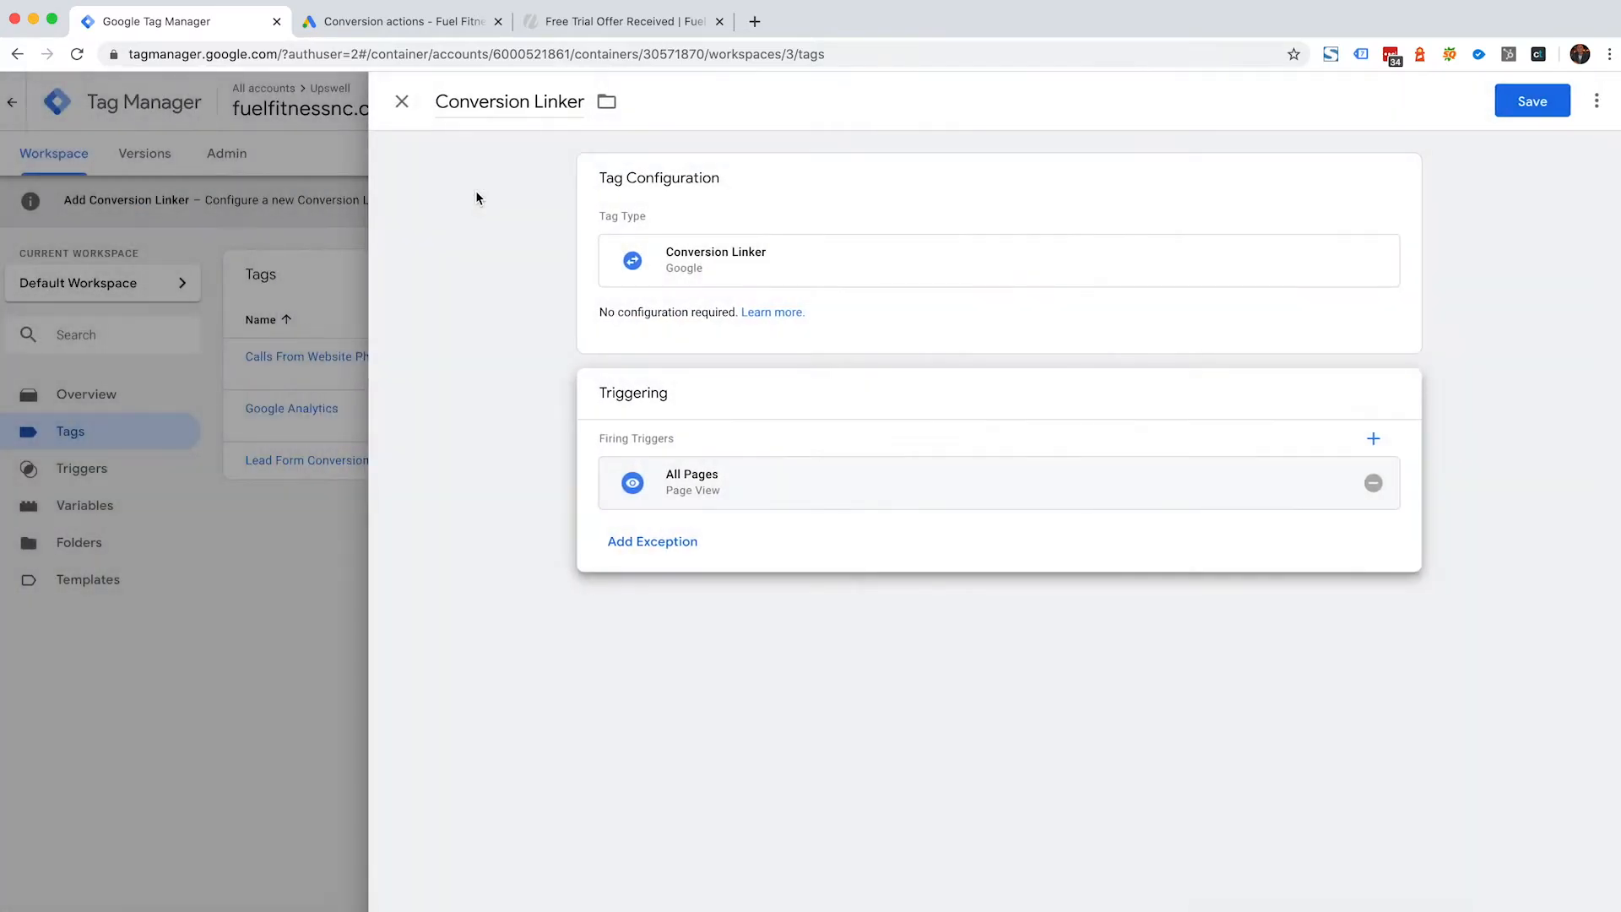
mouse_move(1531, 101)
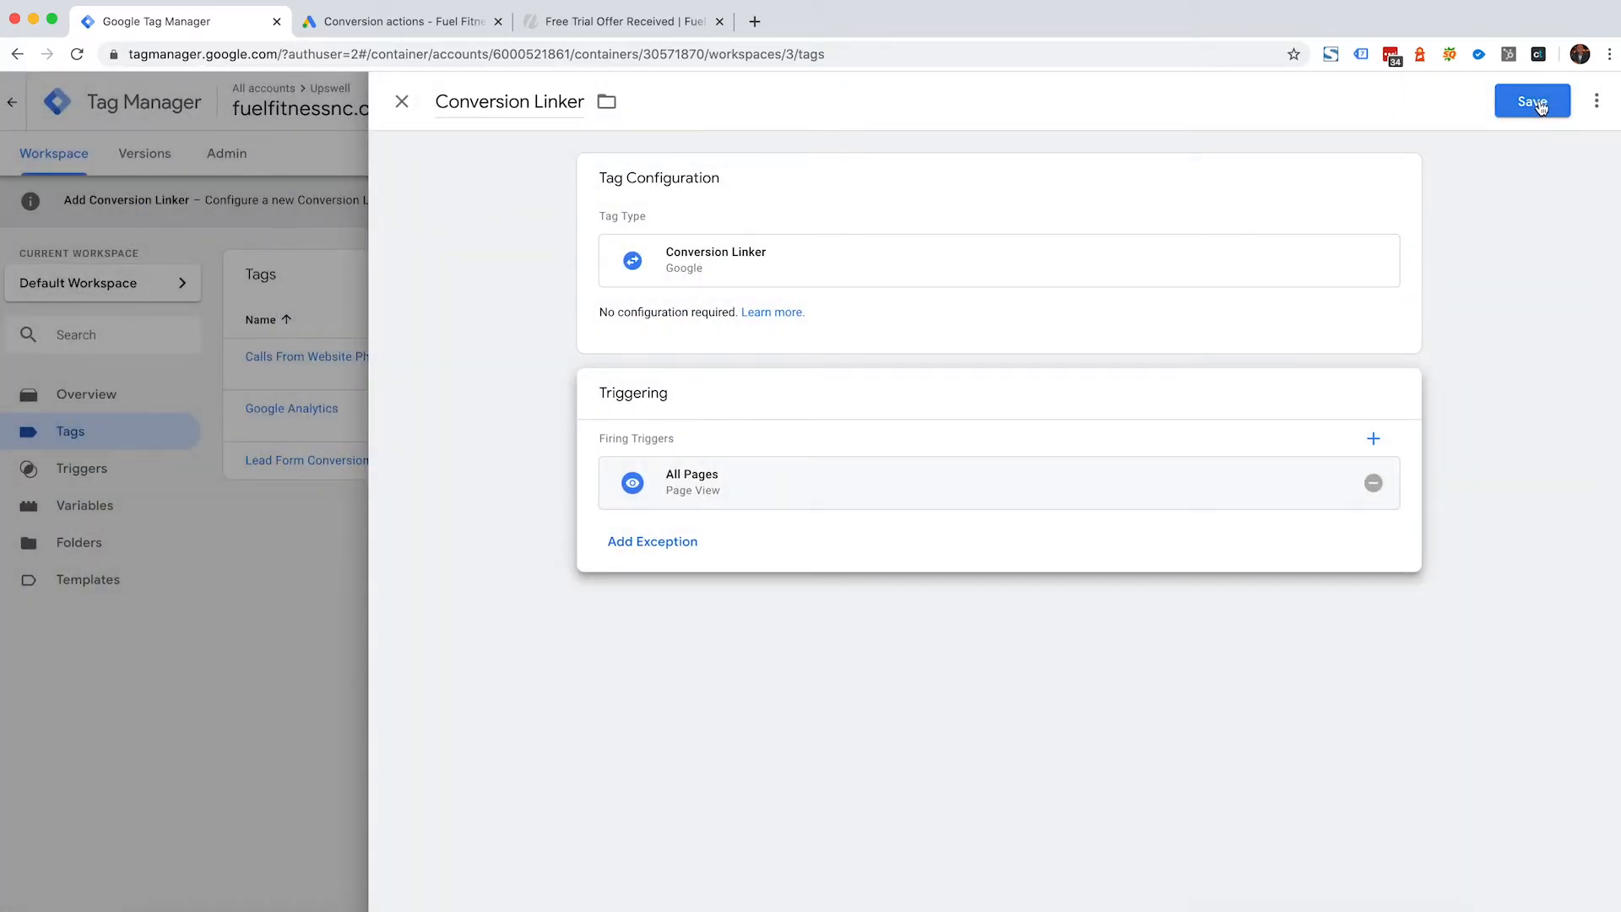
click(1531, 101)
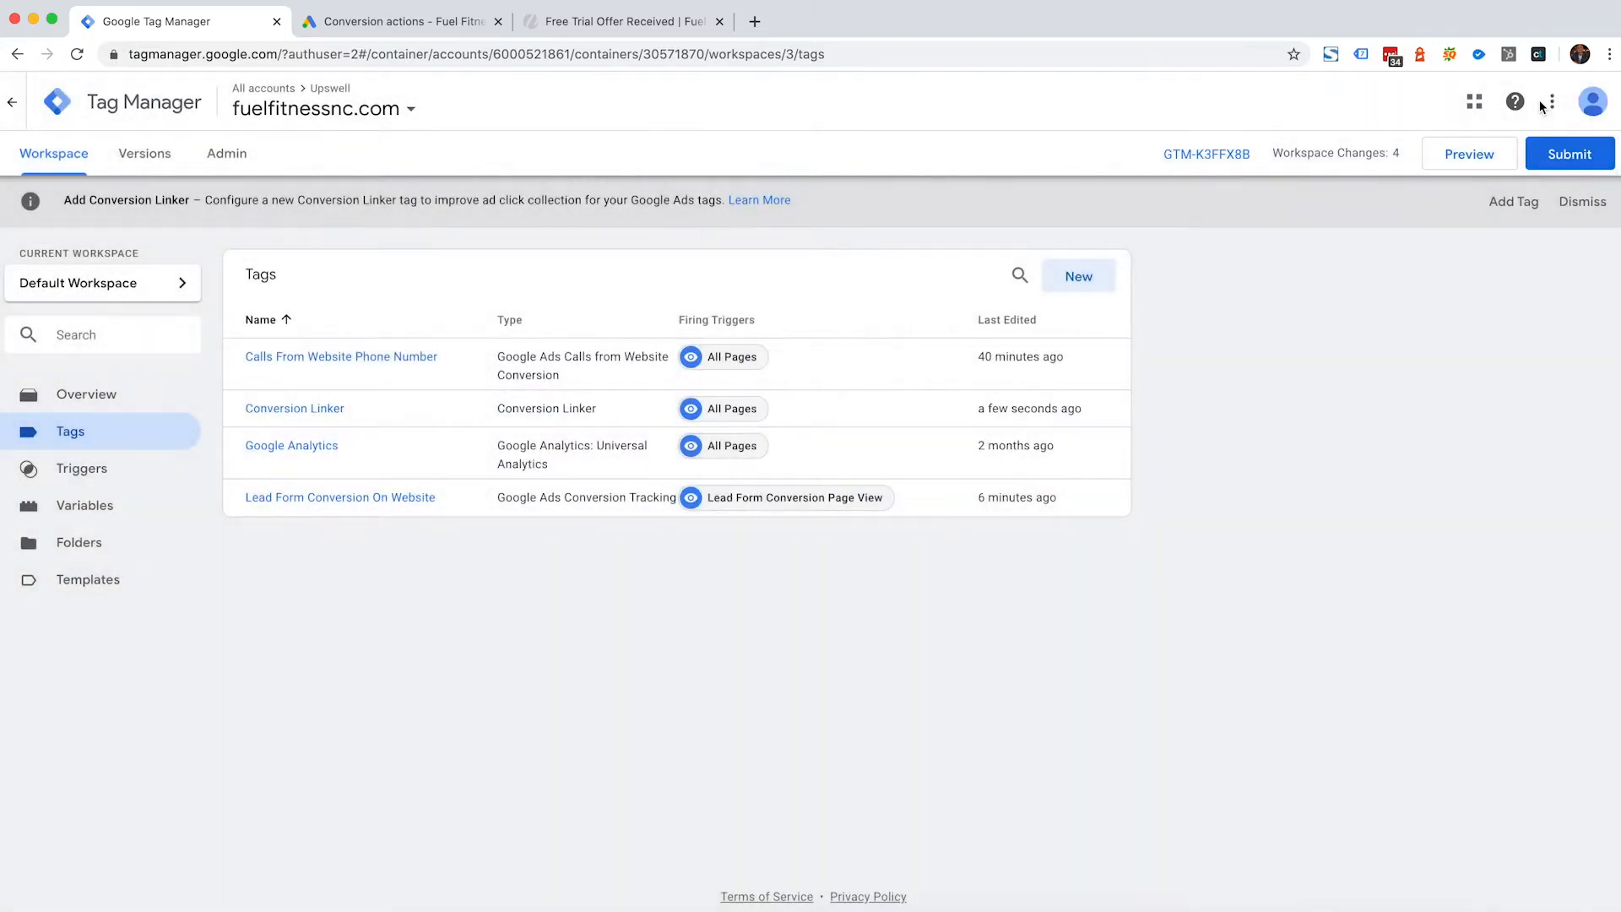
mouse_move(394, 597)
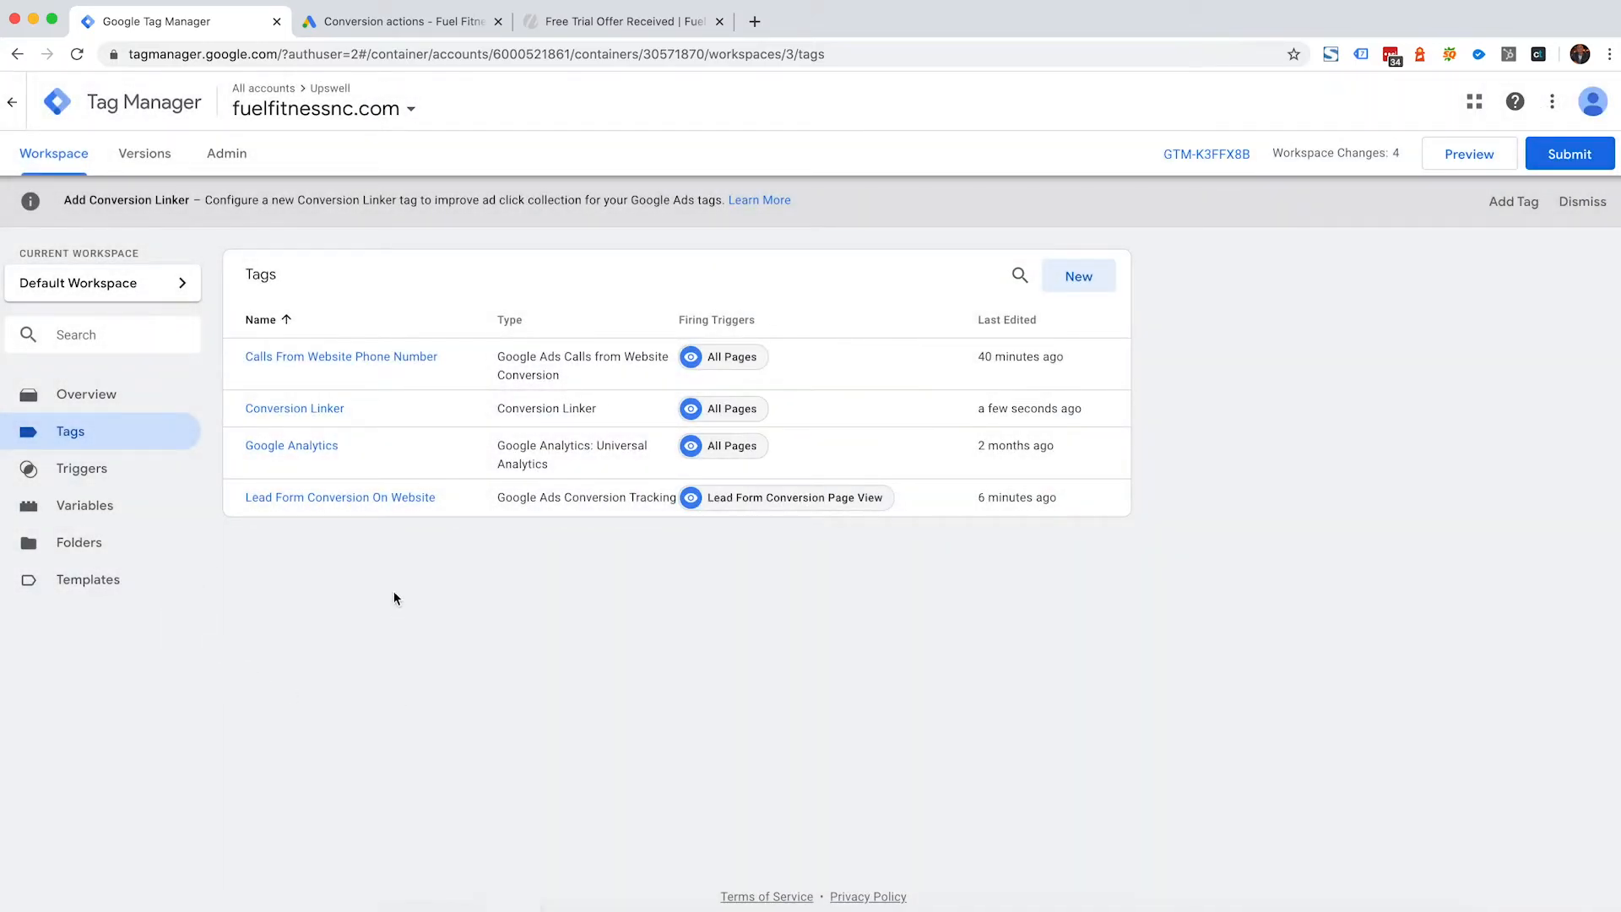
mouse_move(294, 409)
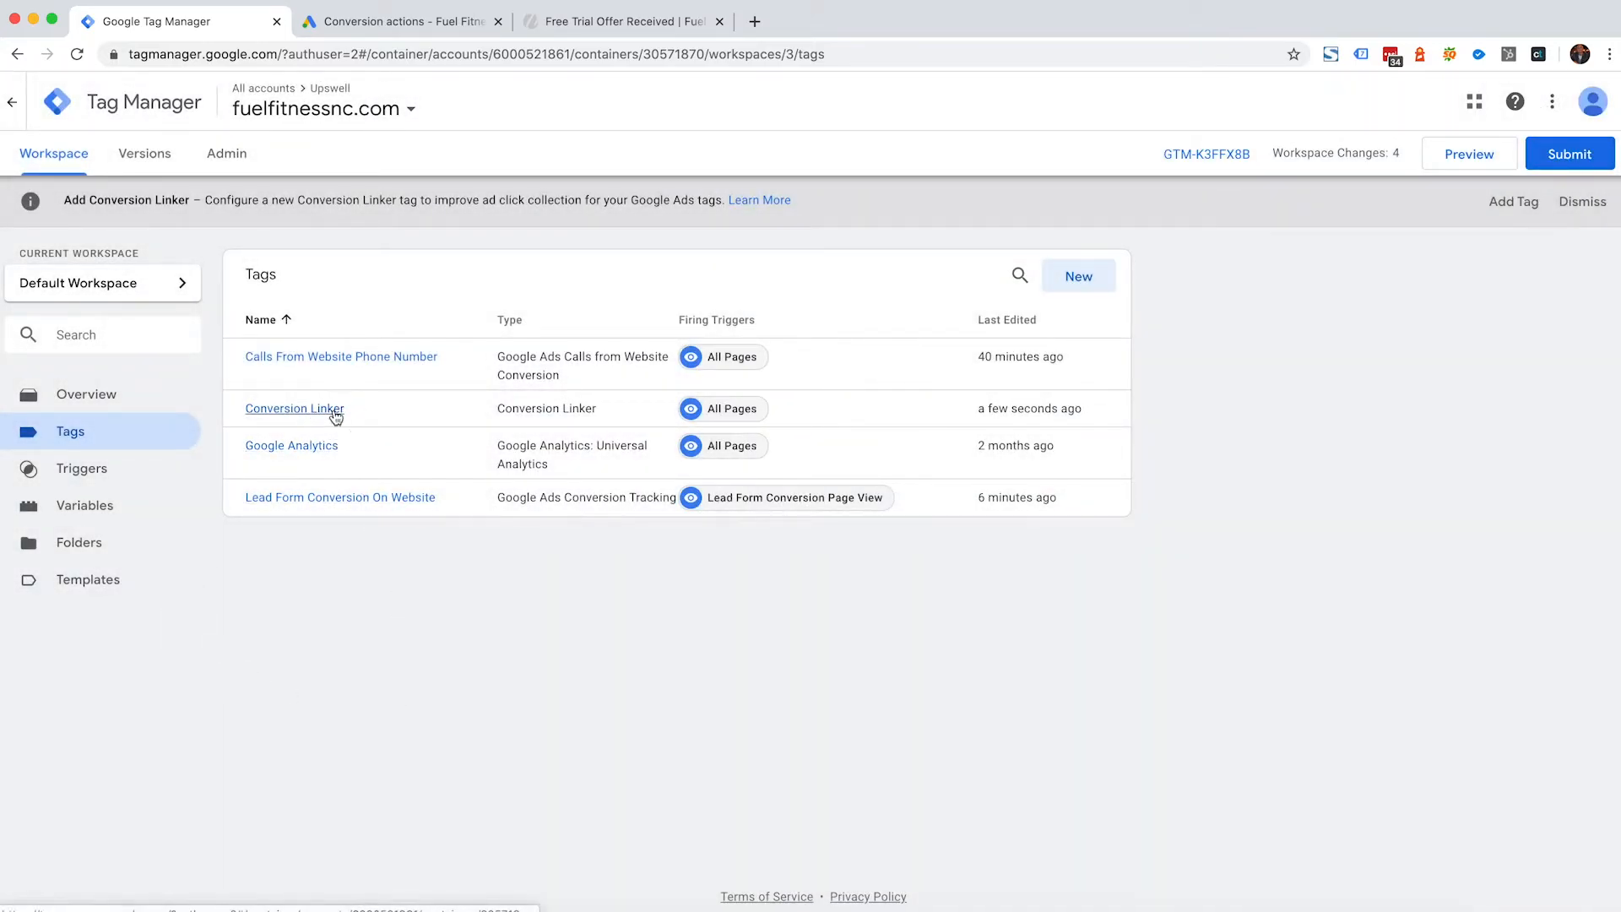
Step: Reopen the Conversion Linker tag, enable linking across domains, and go to the site's confirmation page for its URL
click(294, 407)
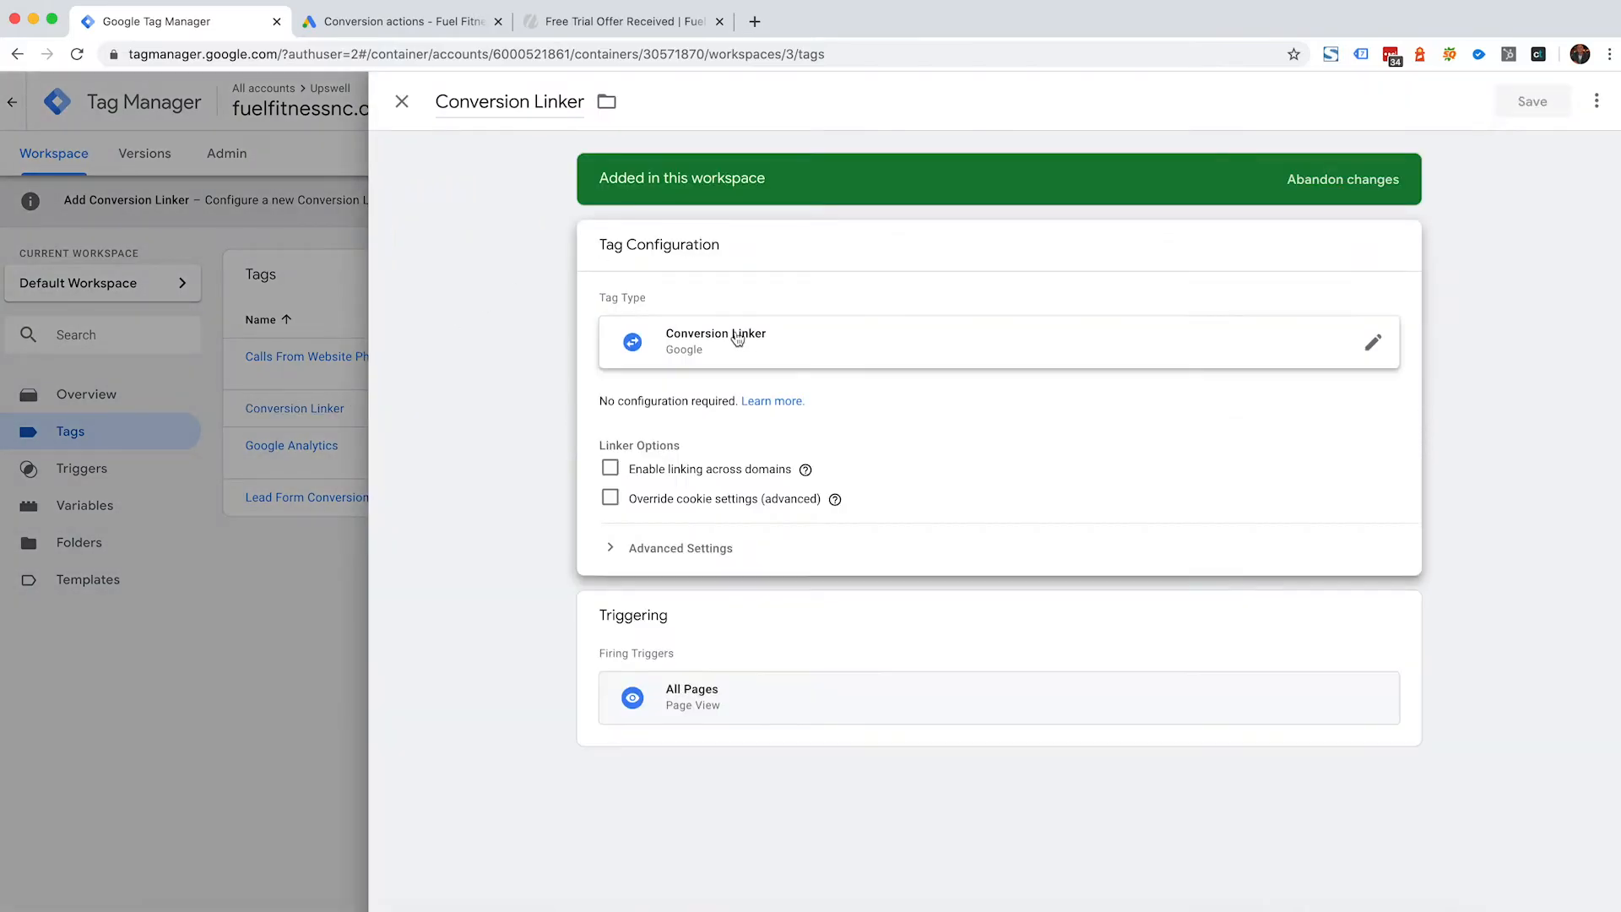
click(609, 468)
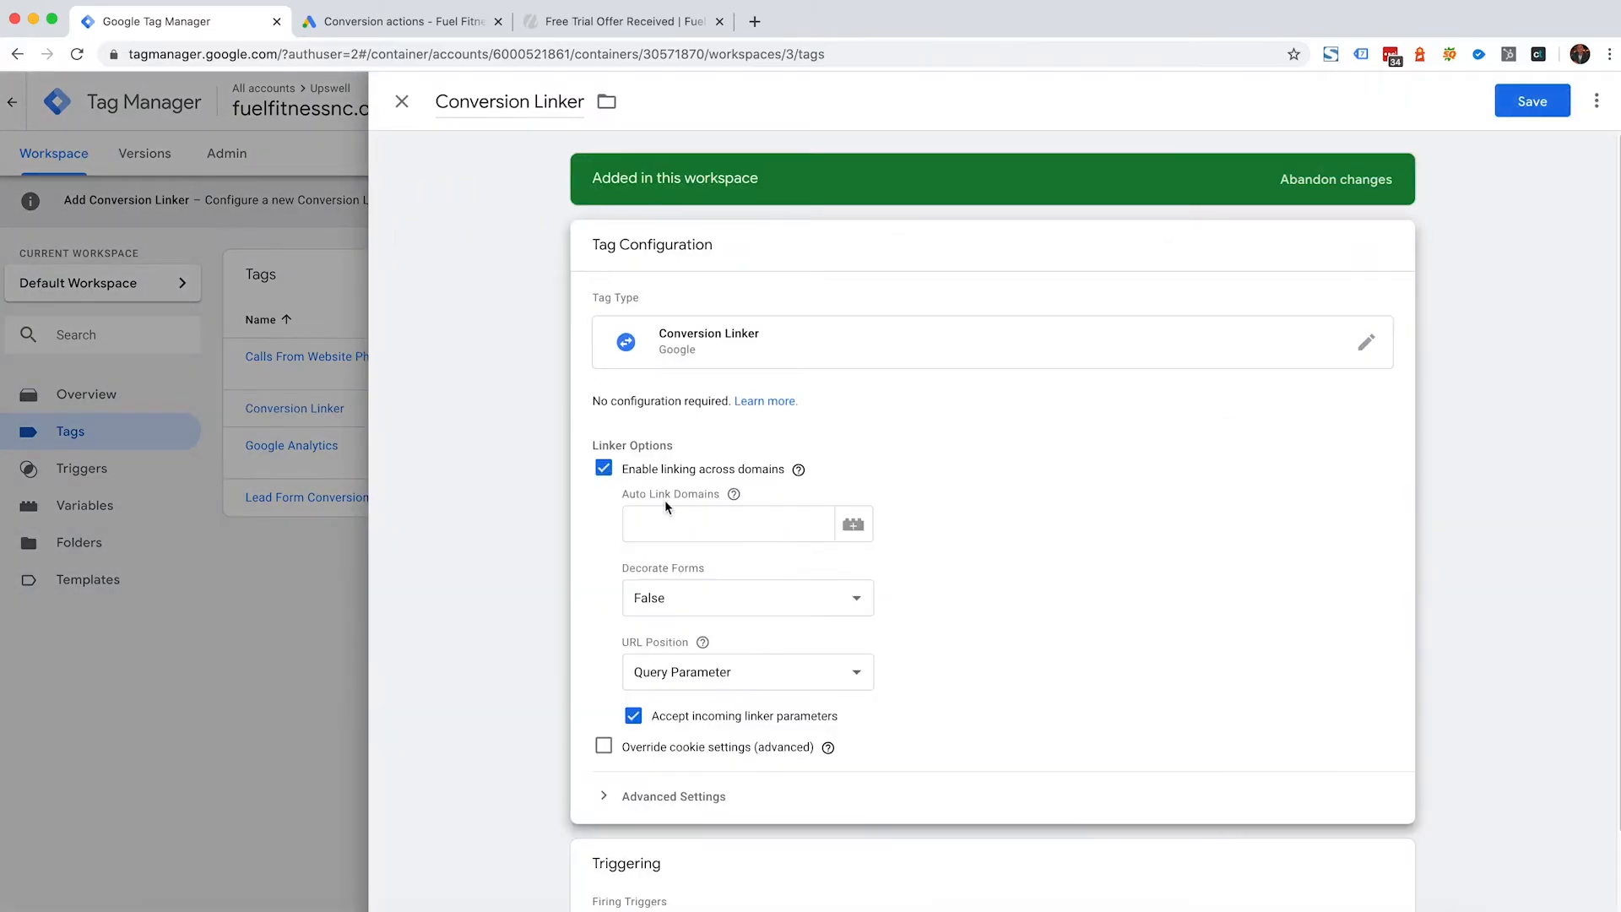
click(727, 524)
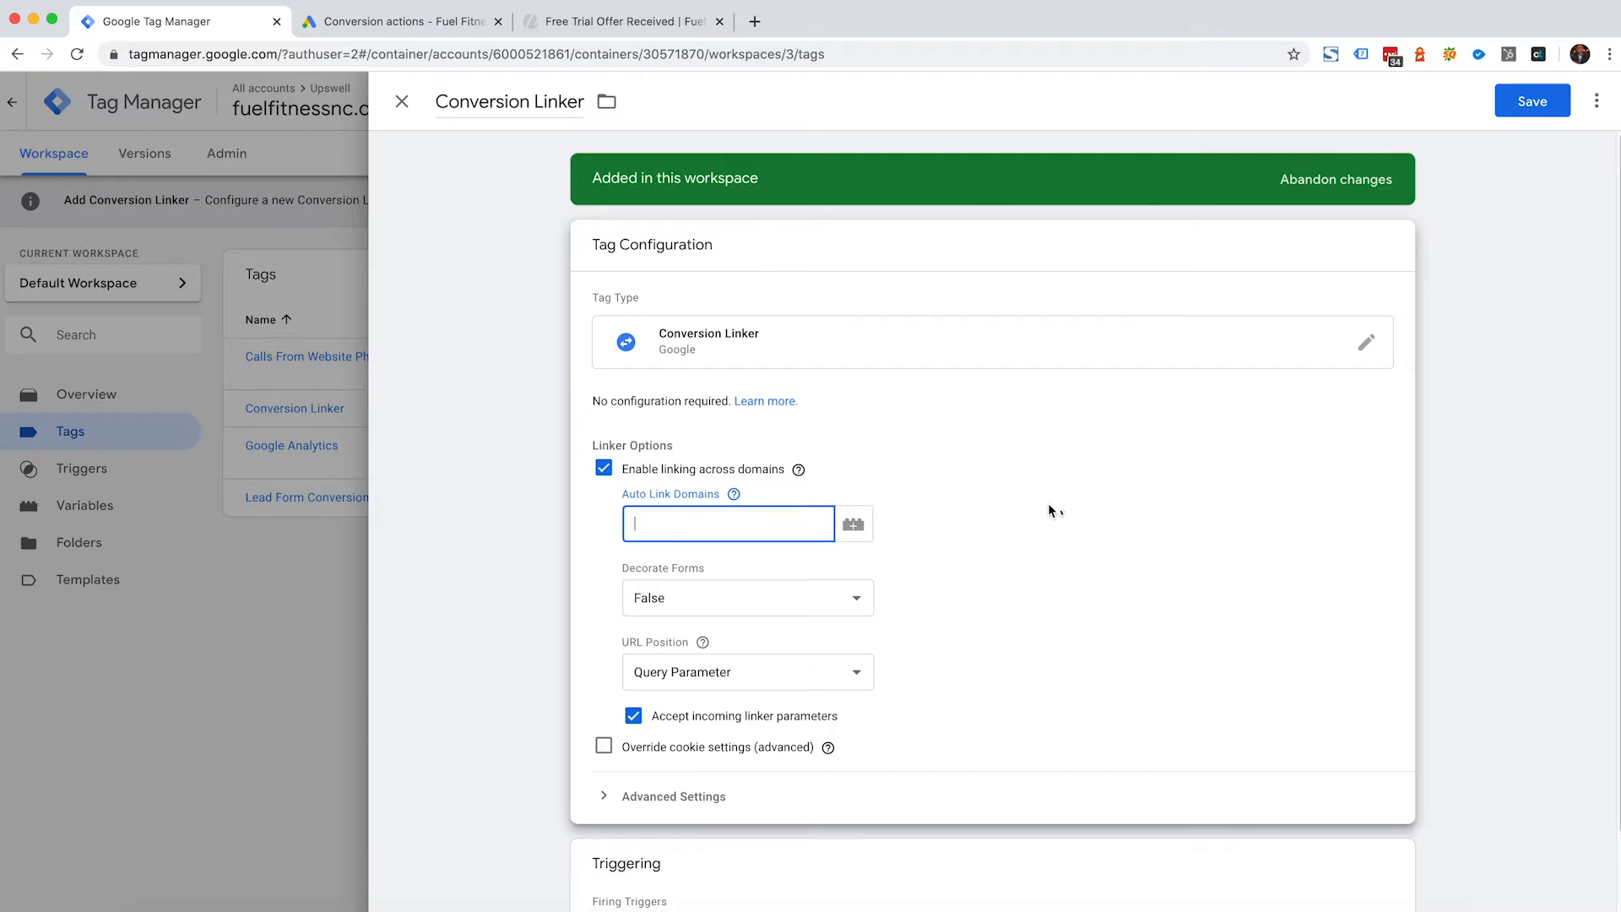
mouse_move(1047, 510)
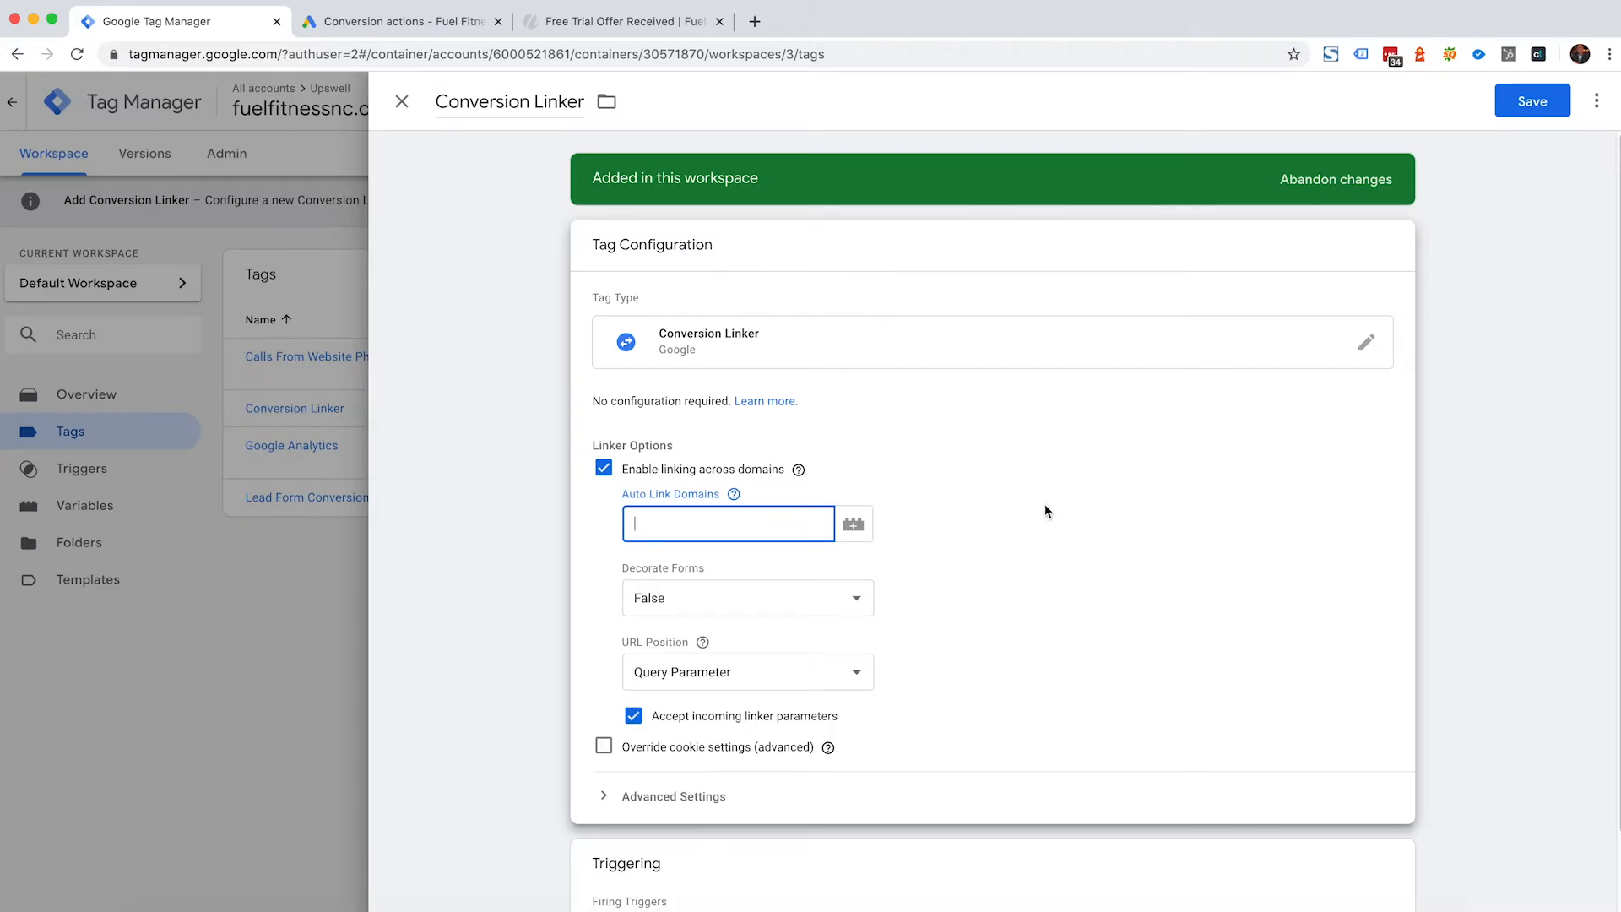
click(620, 20)
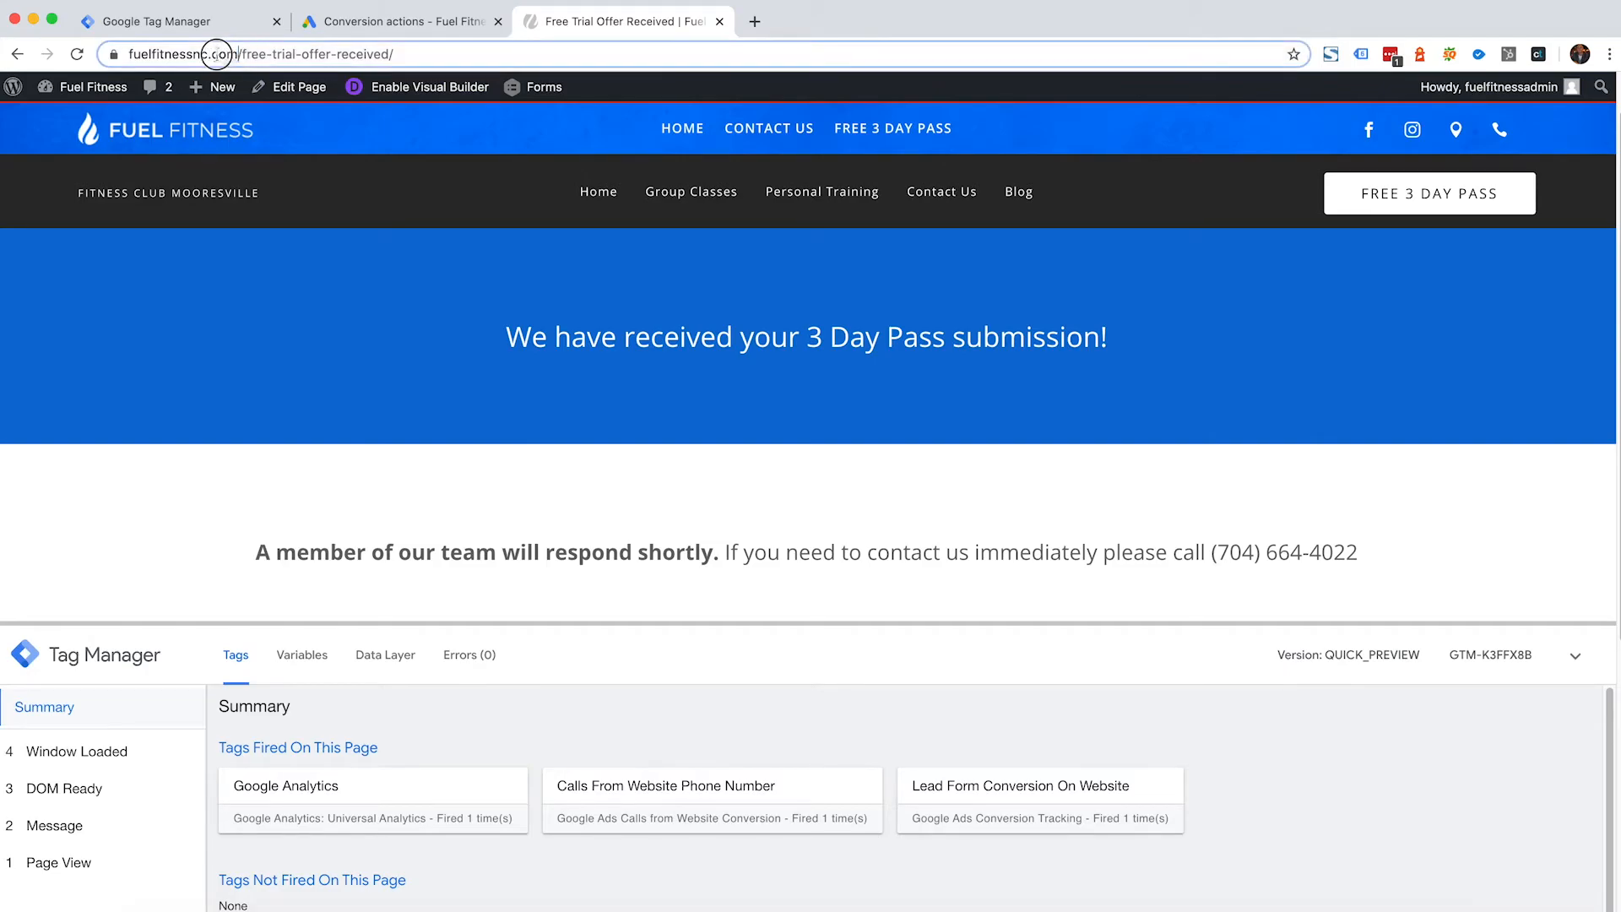
Step: Select the website's address to copy it, then view the Google Ads conversion actions
click(254, 54)
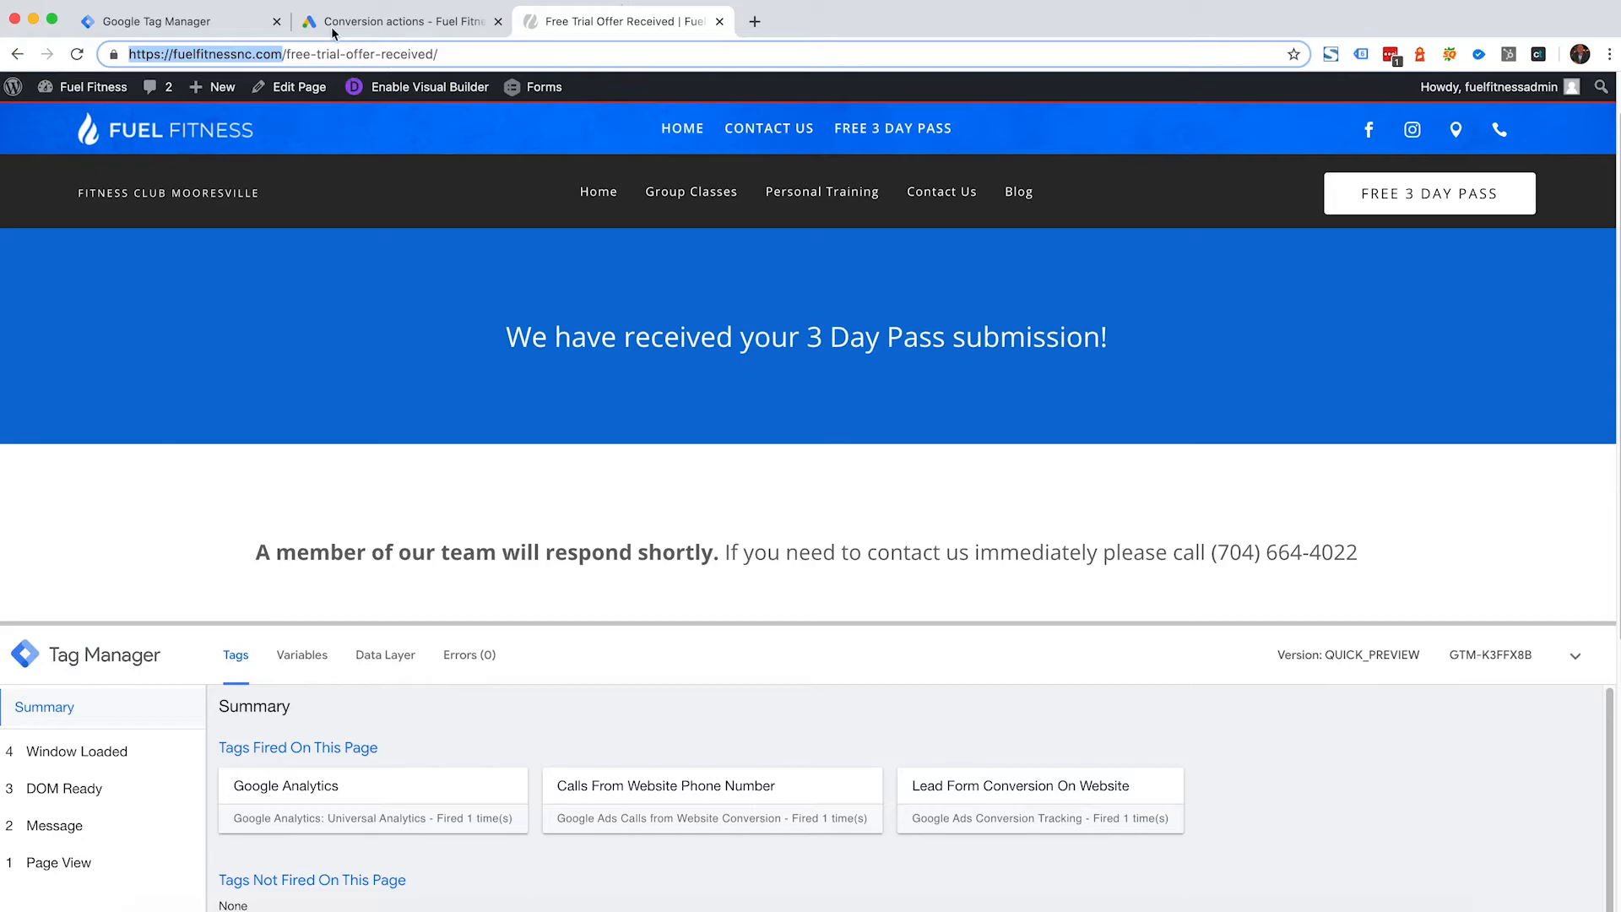
click(399, 20)
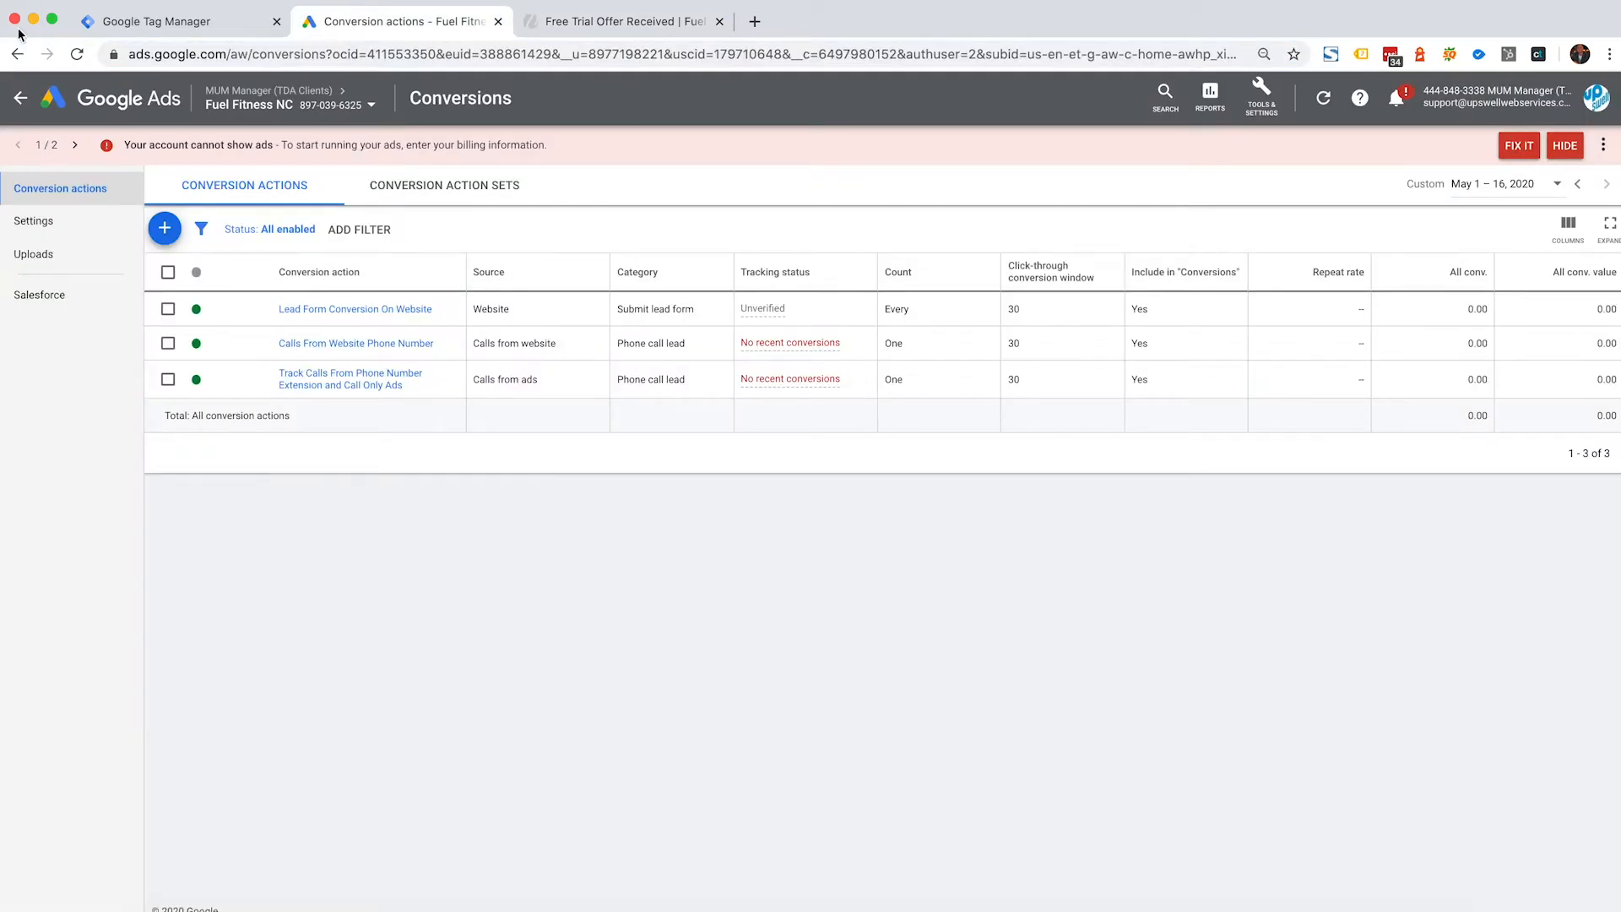
mouse_move(984, 602)
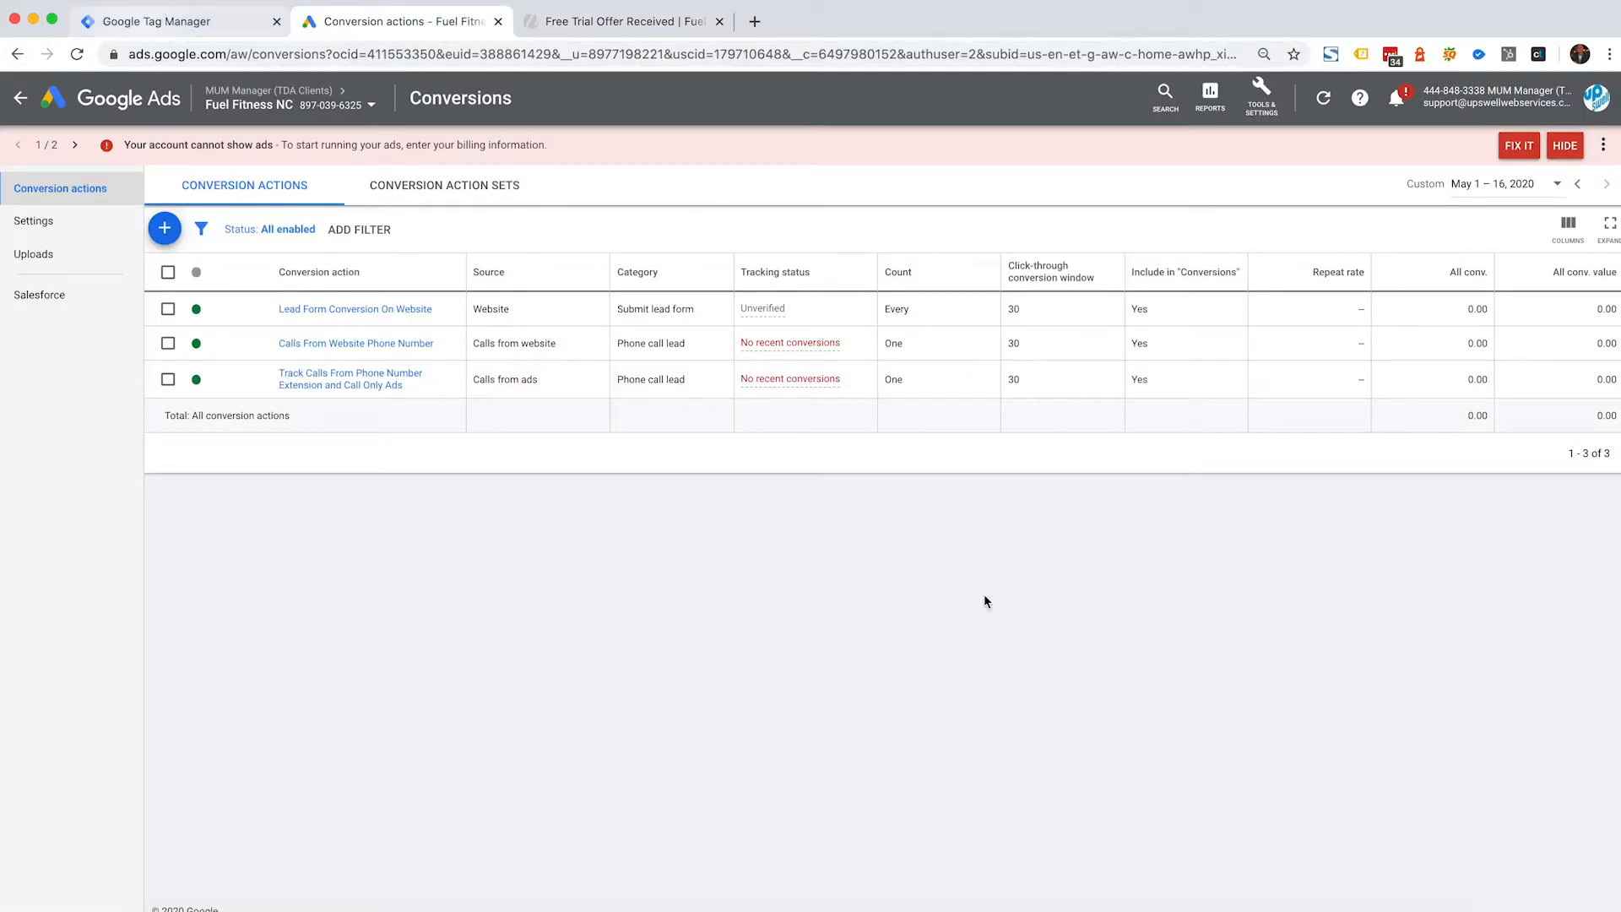
click(155, 20)
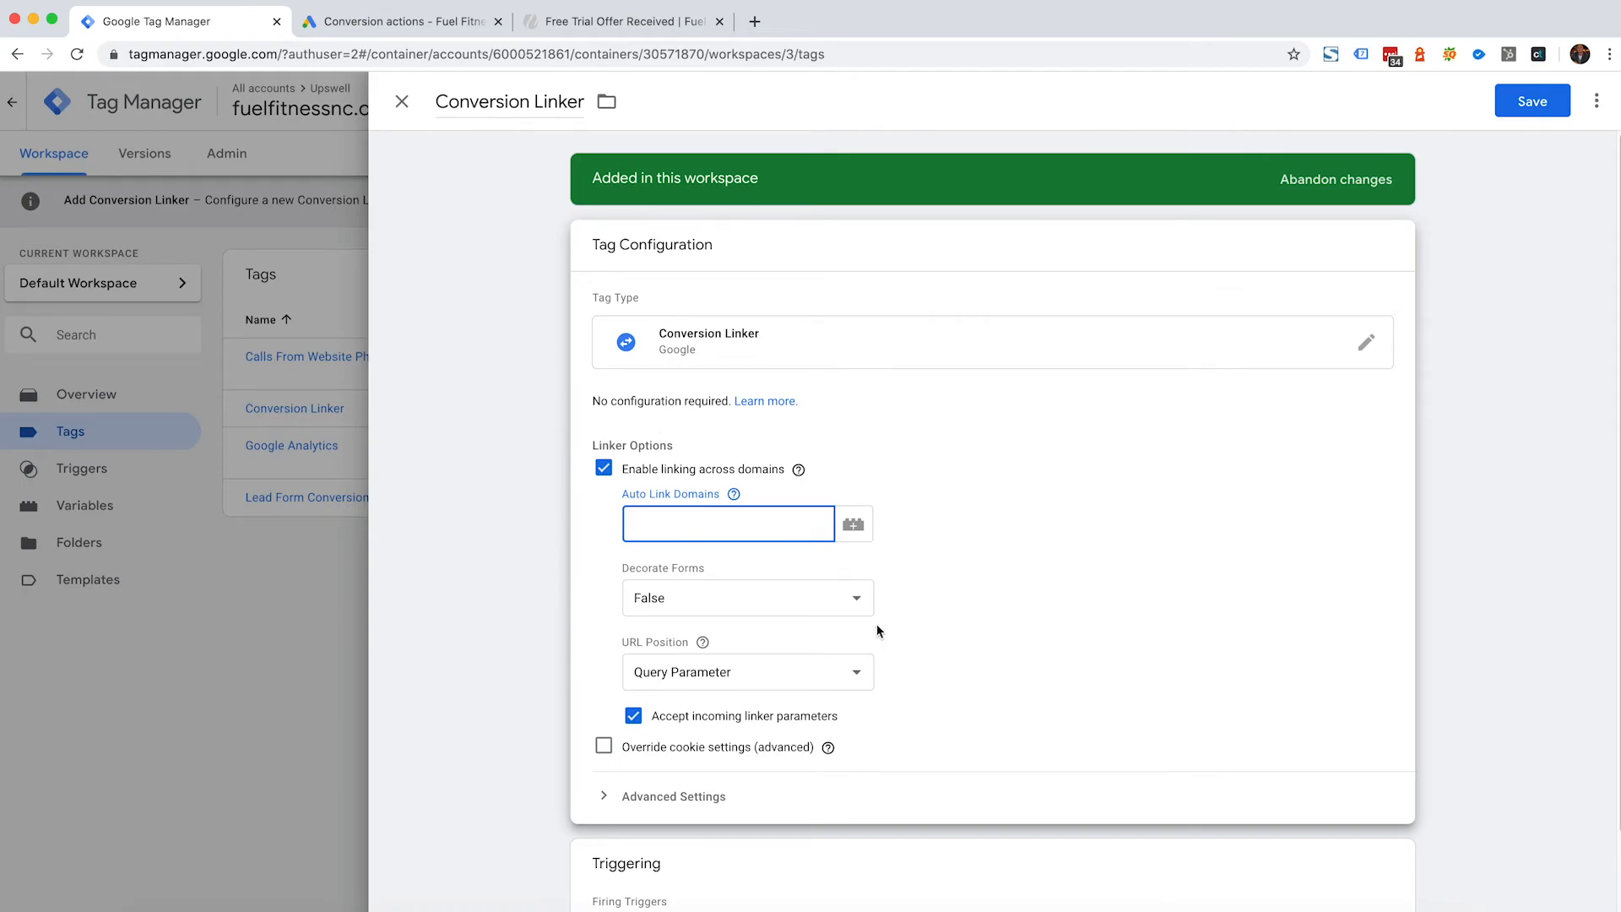
text(https://fuelfitnessnc.com/)
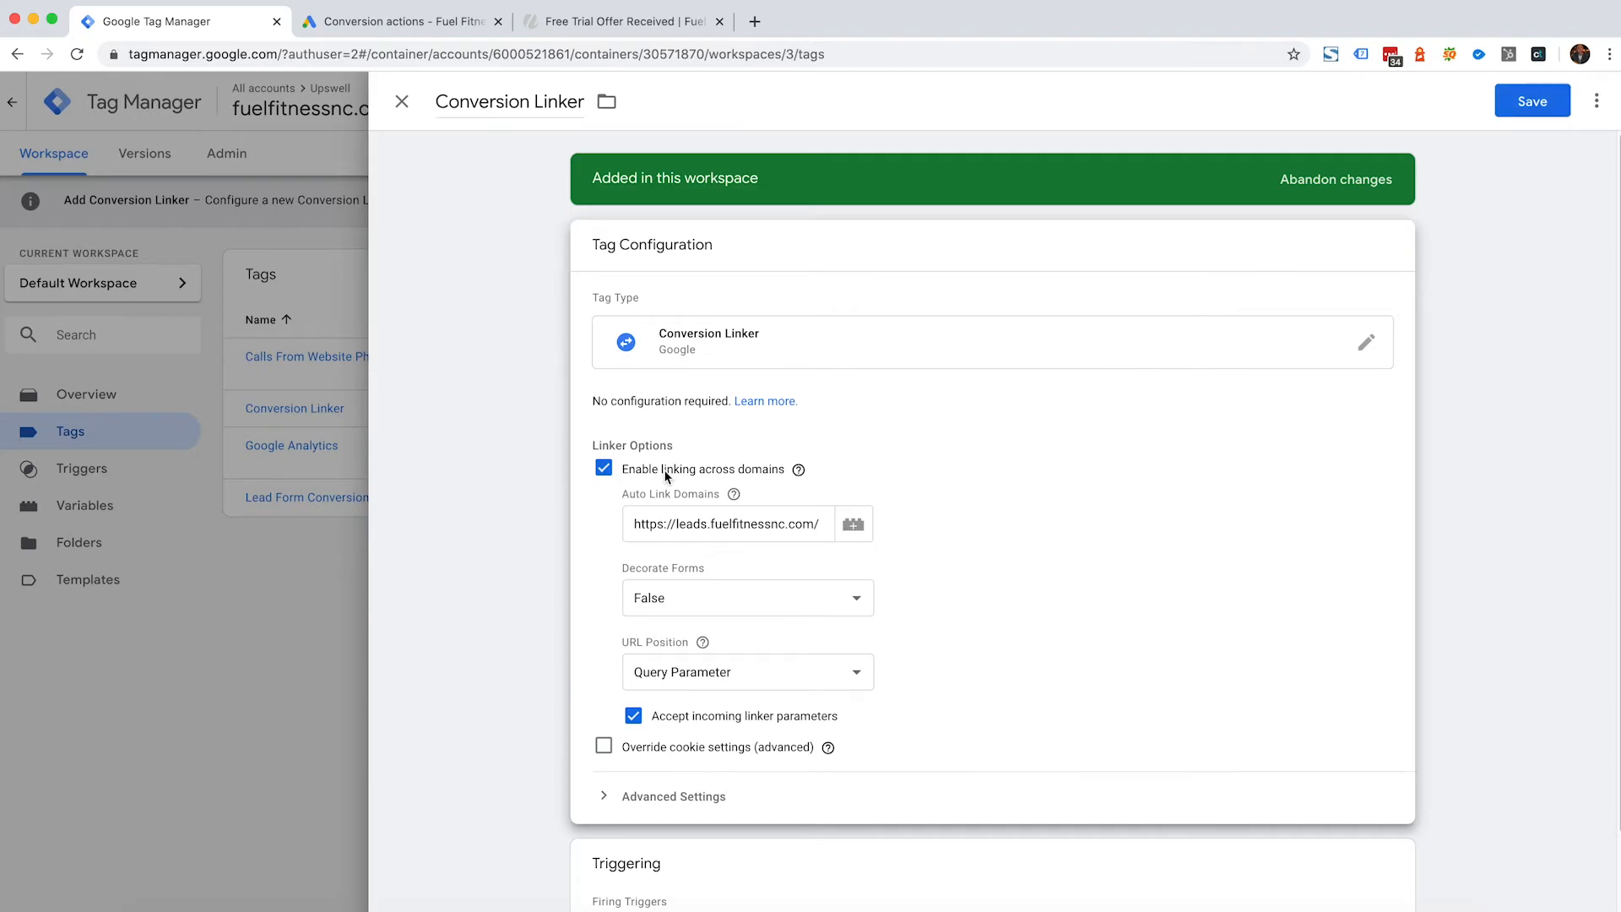
mouse_move(758, 486)
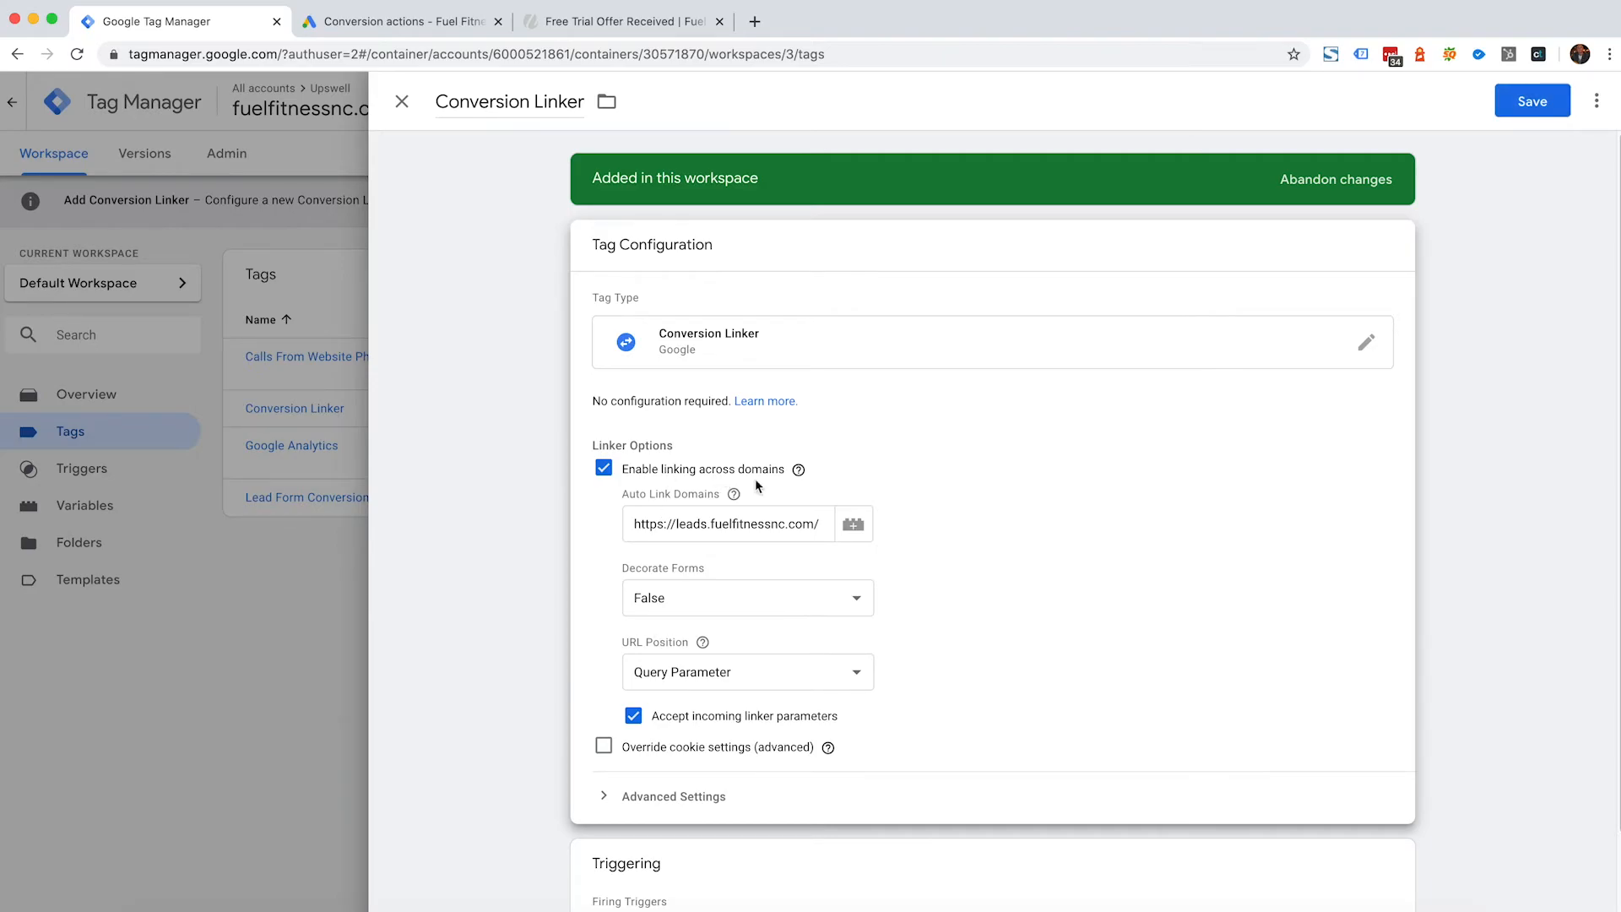
mouse_move(1262, 243)
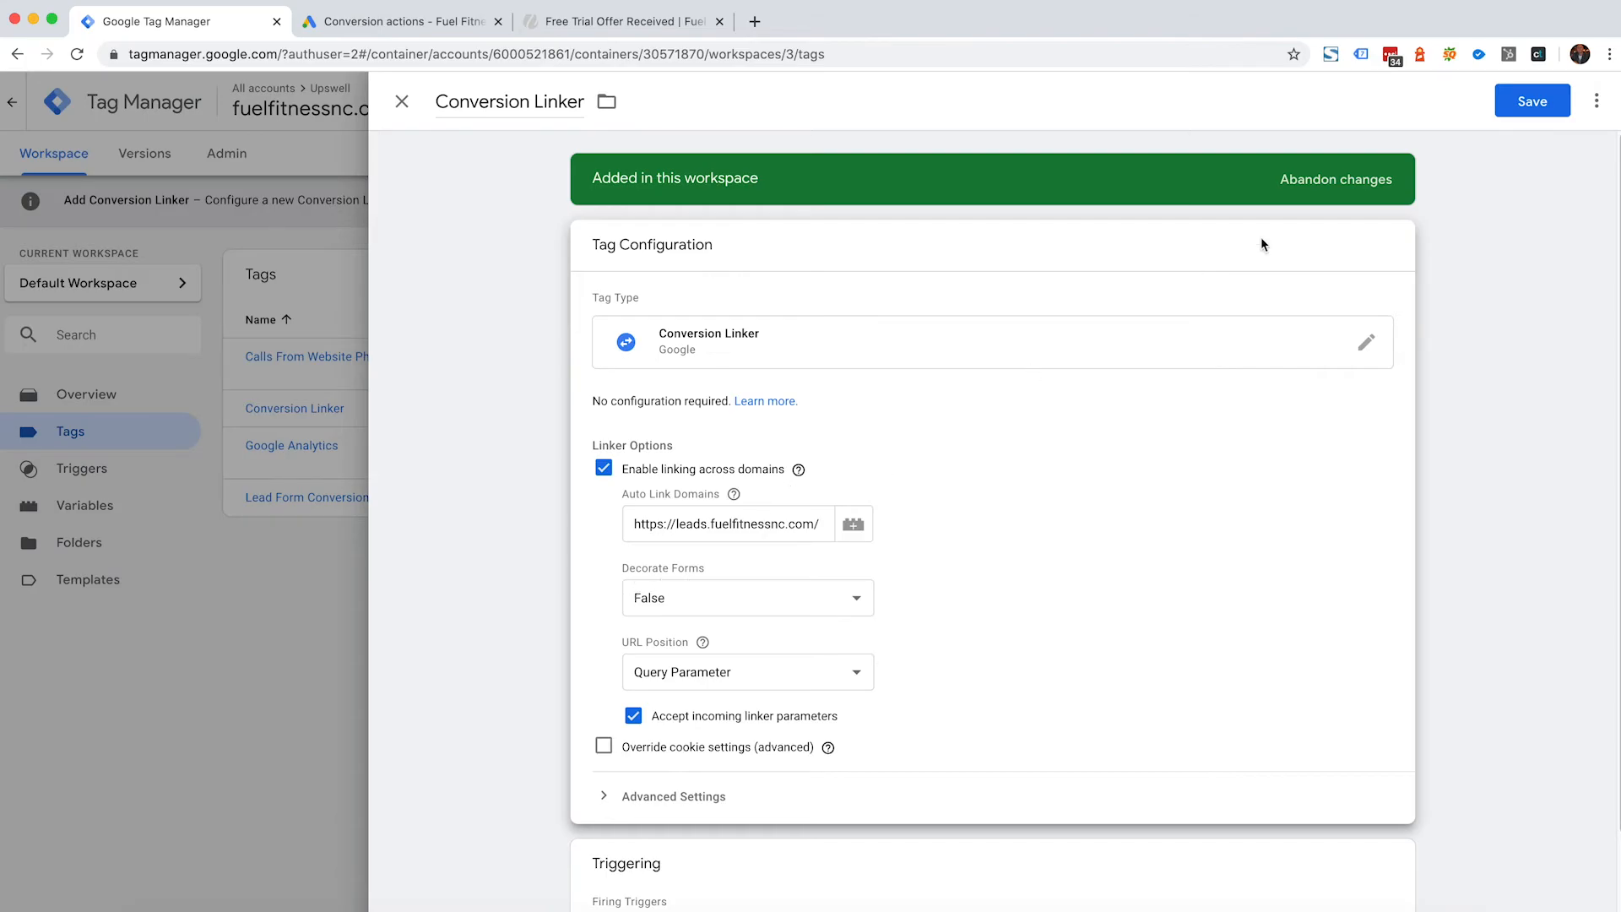
mouse_move(814, 154)
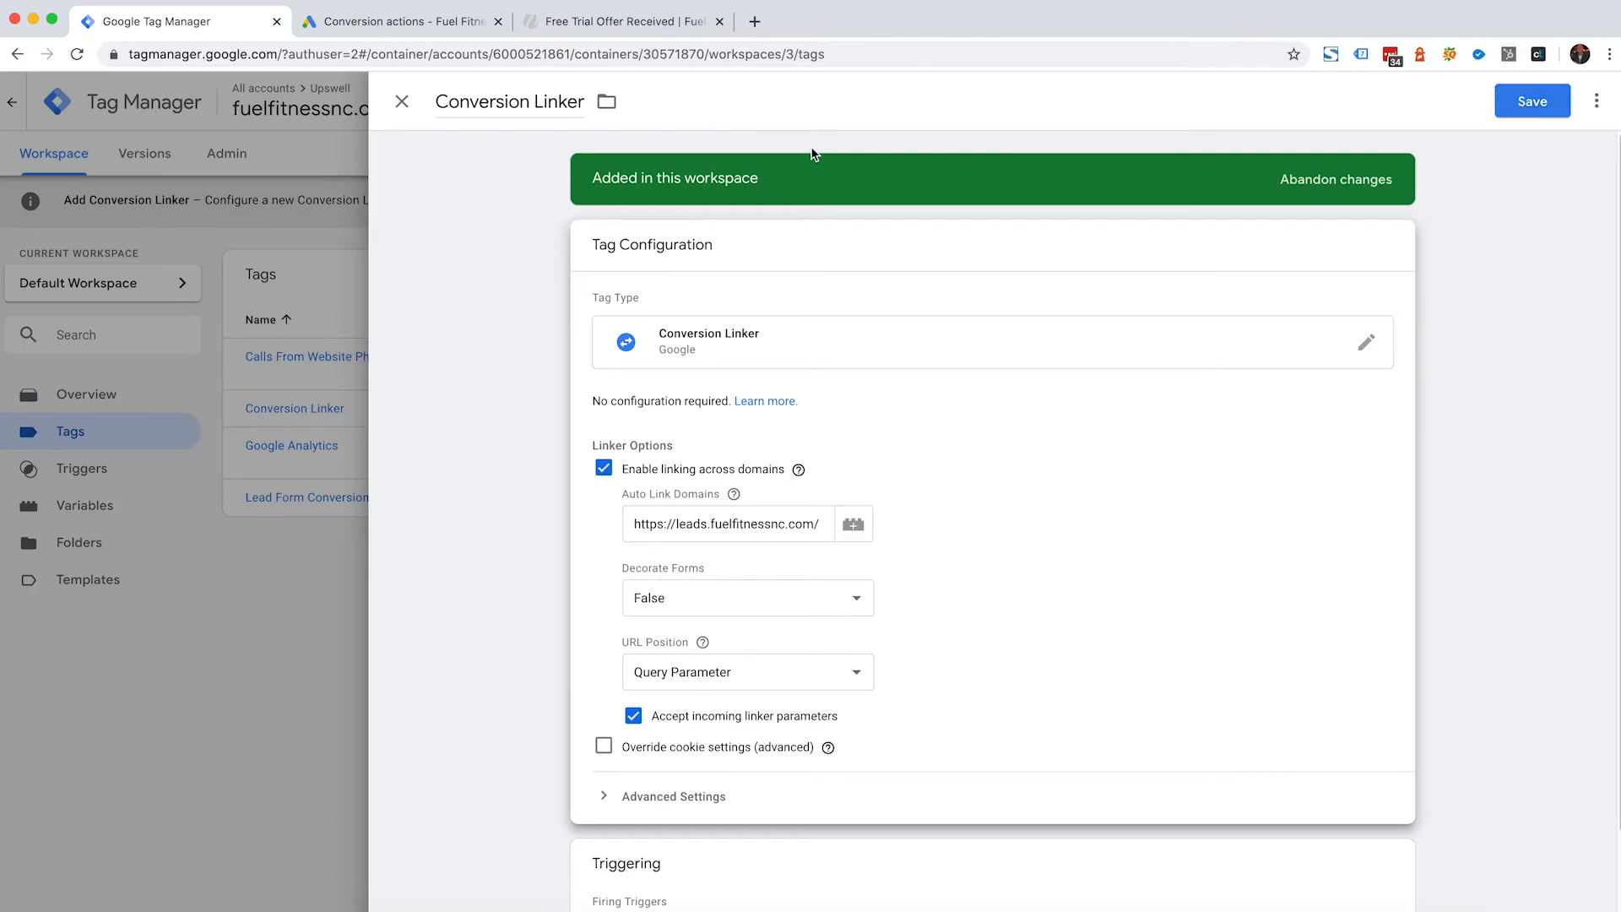